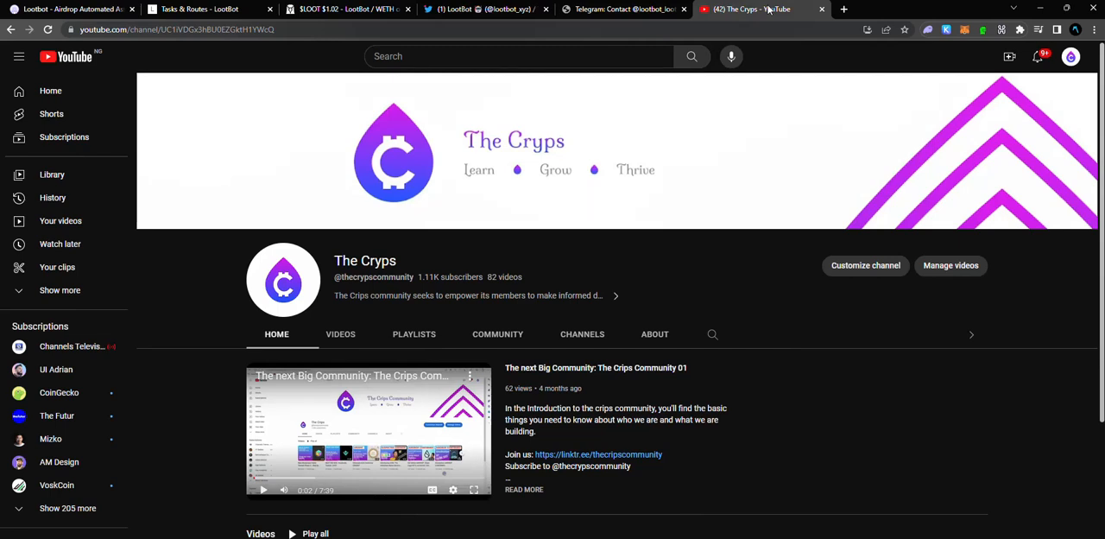
Switch from The Cryps YouTube channel to the LootBot website landing page
click(73, 9)
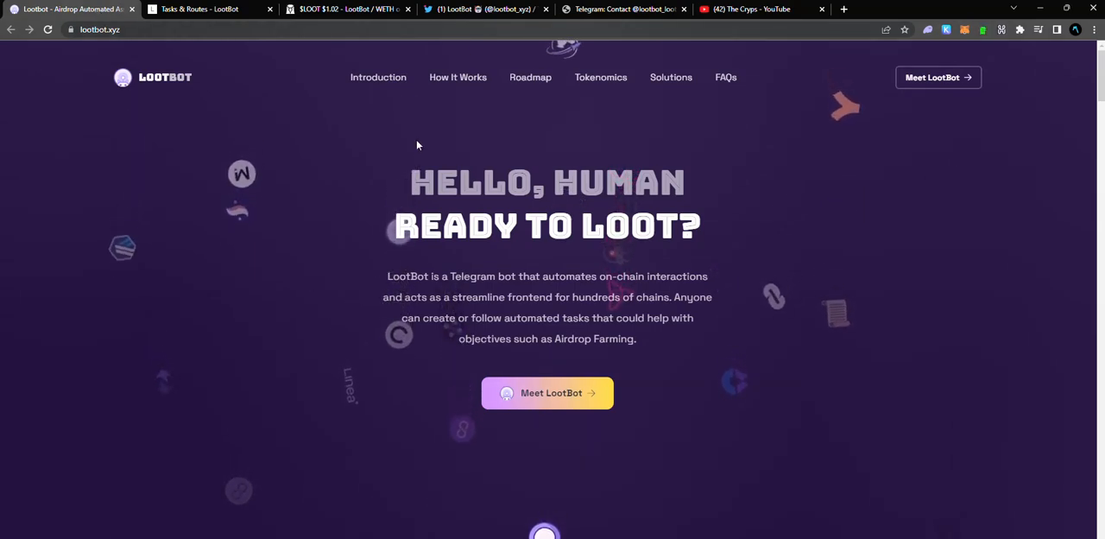
Read LootBot's pinned $LOOT launch tweet, then bring up the $LOOT/WETH DexScreener chart
click(484, 11)
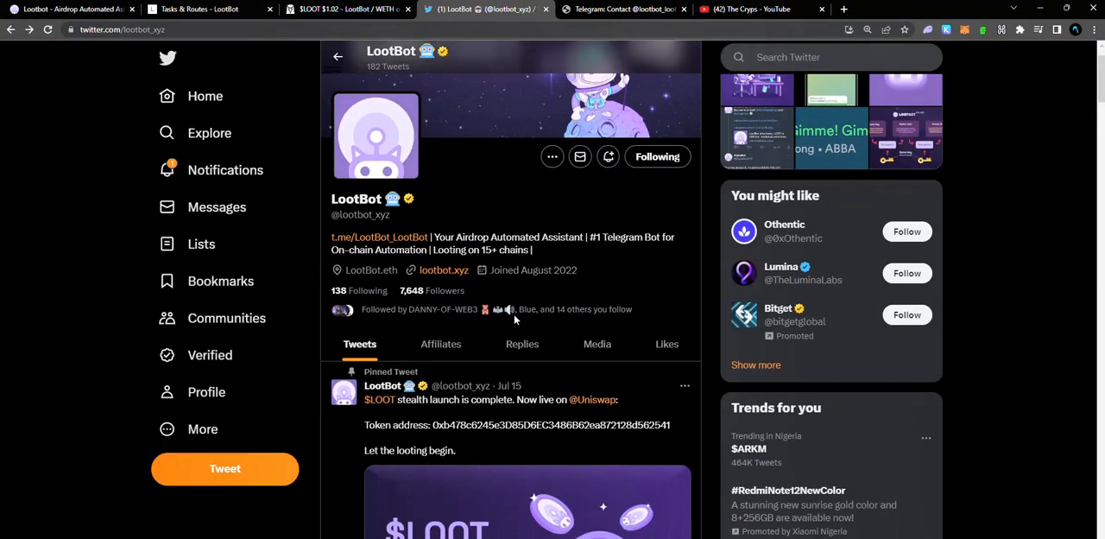
scroll(down, 3)
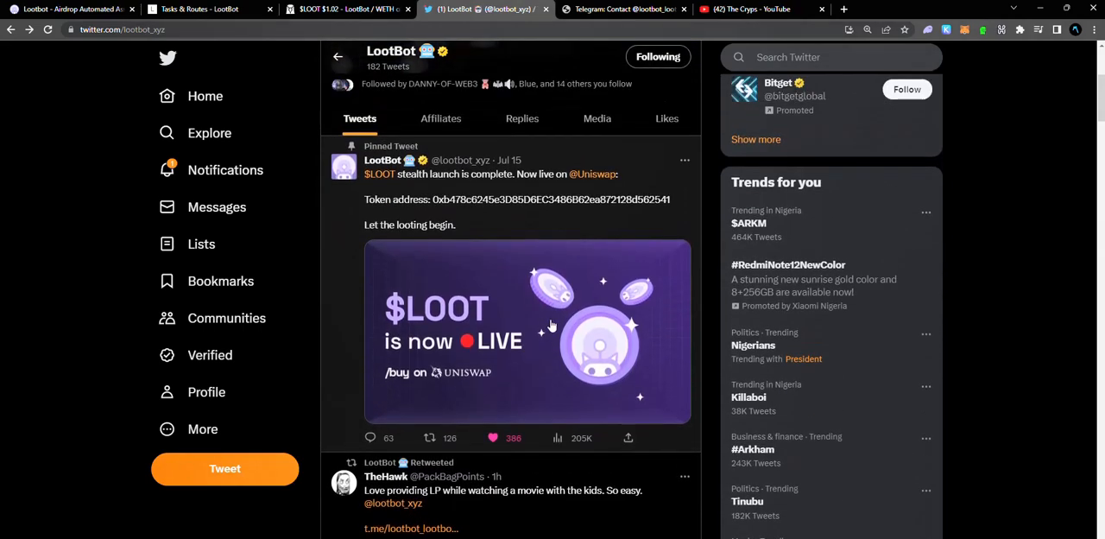
scroll(up, 3)
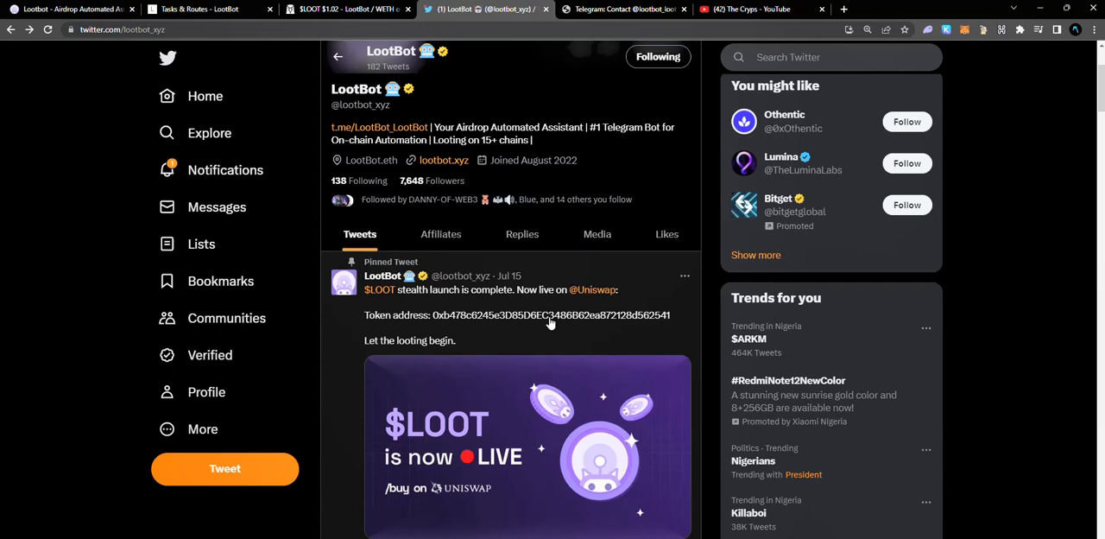
scroll(up, 3)
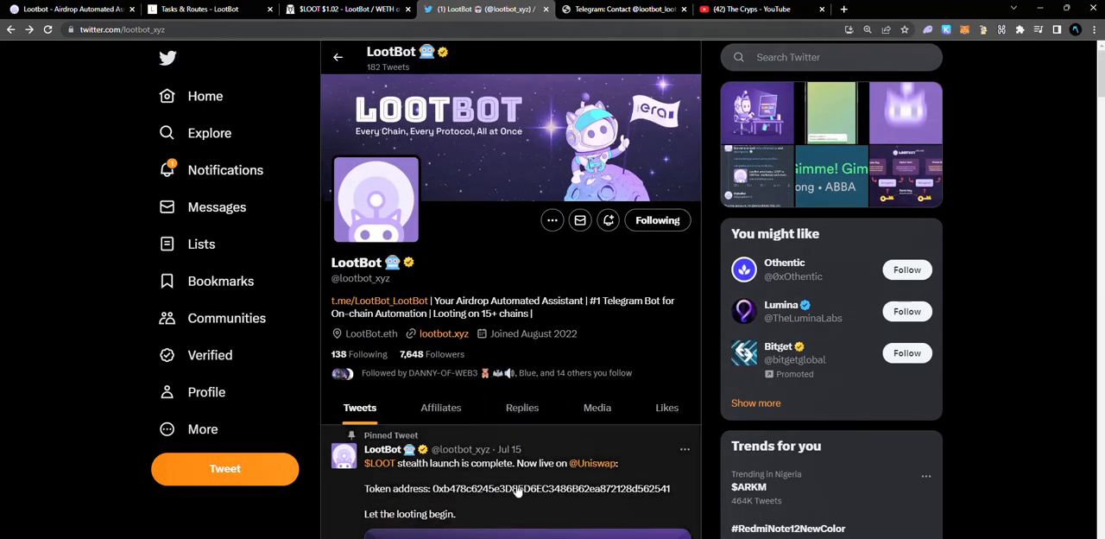
scroll(down, 3)
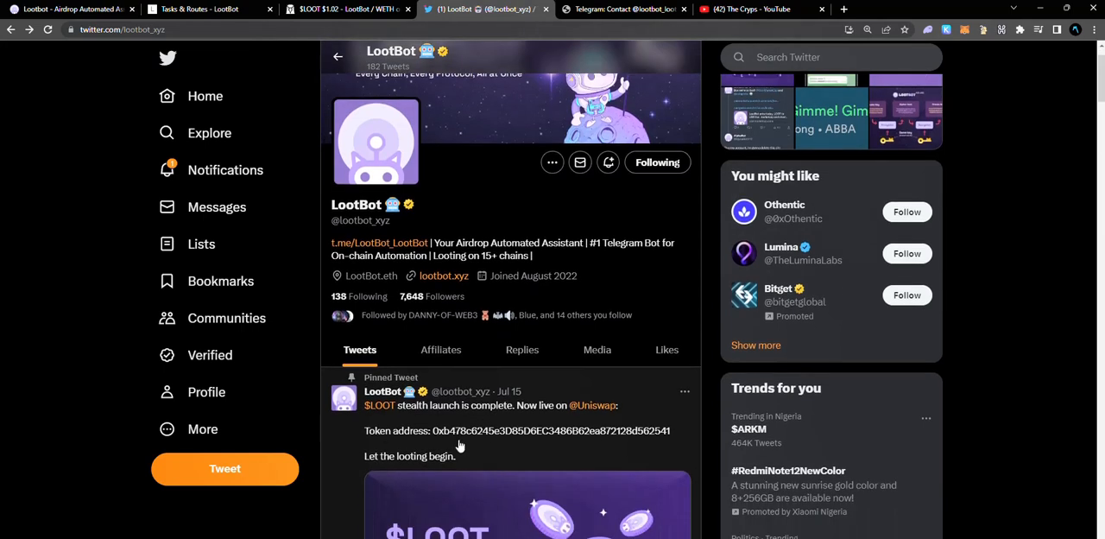
mouse_move(403, 415)
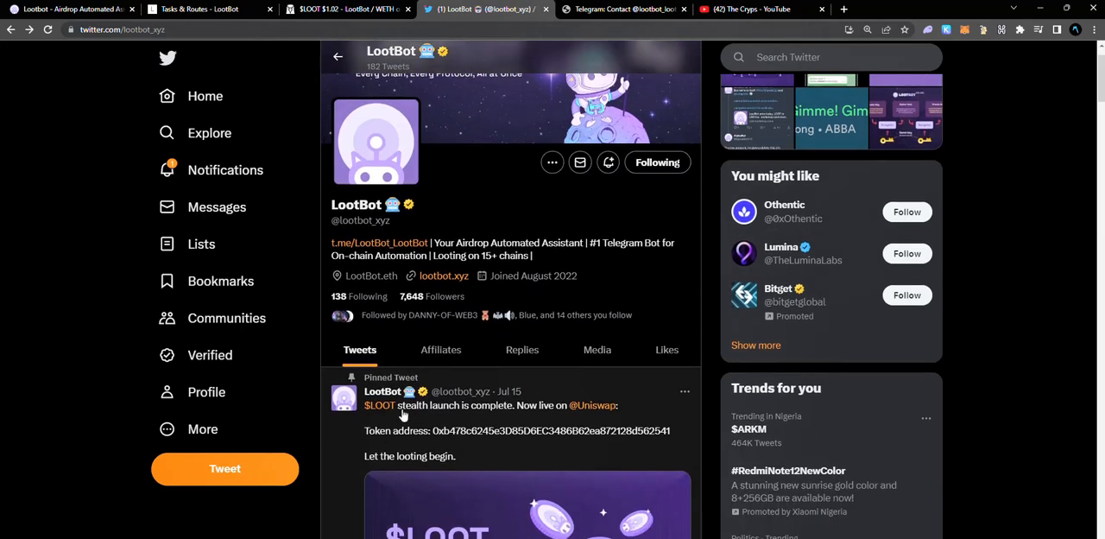
click(345, 10)
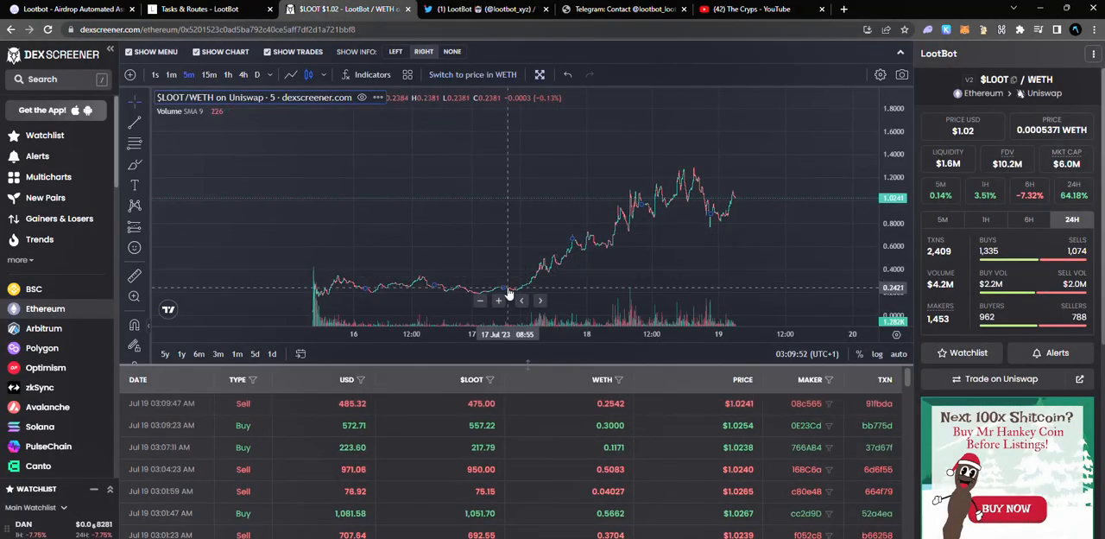
mouse_move(362, 280)
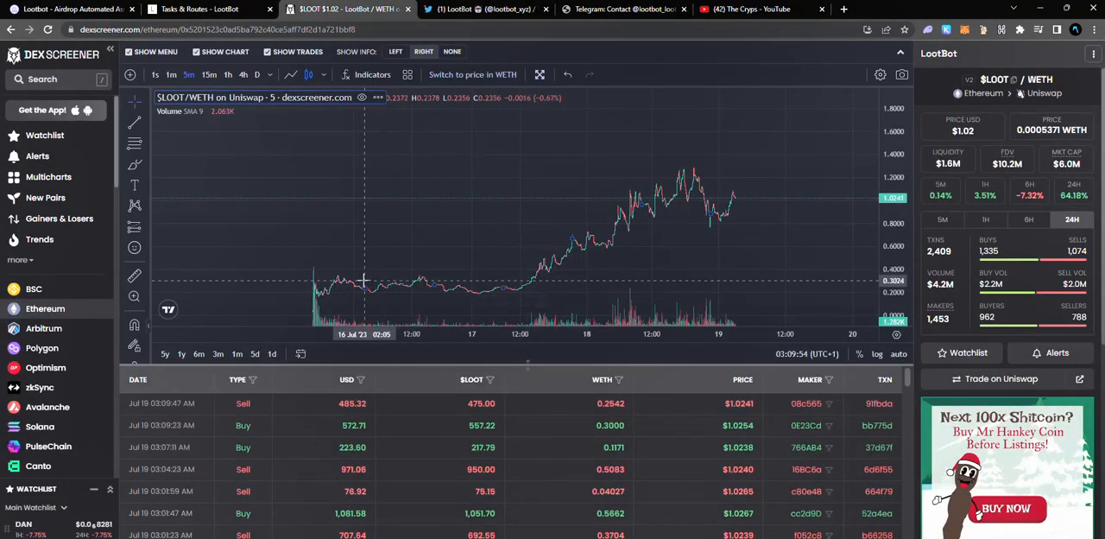
mouse_move(302, 253)
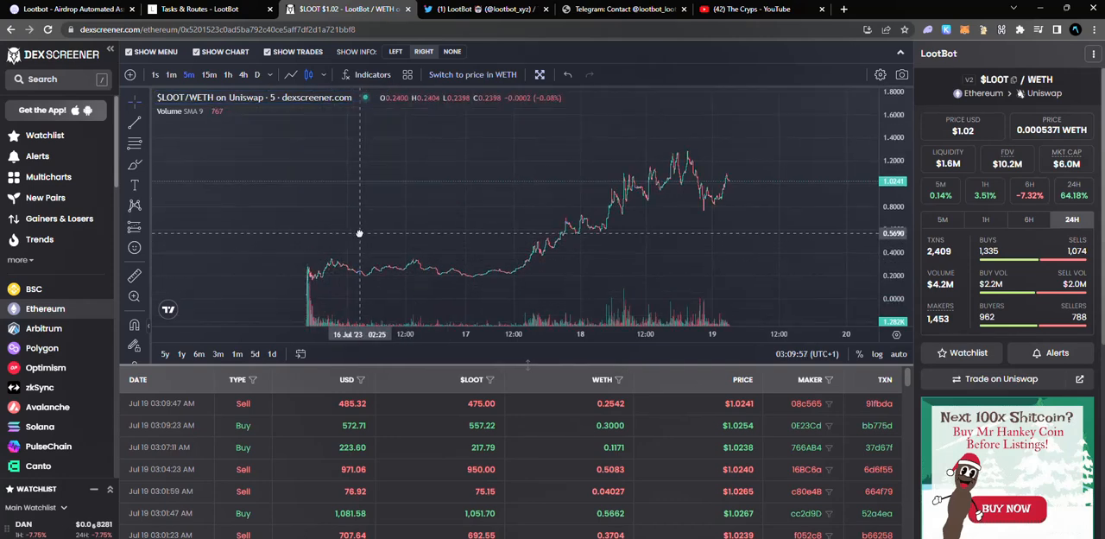
mouse_move(311, 262)
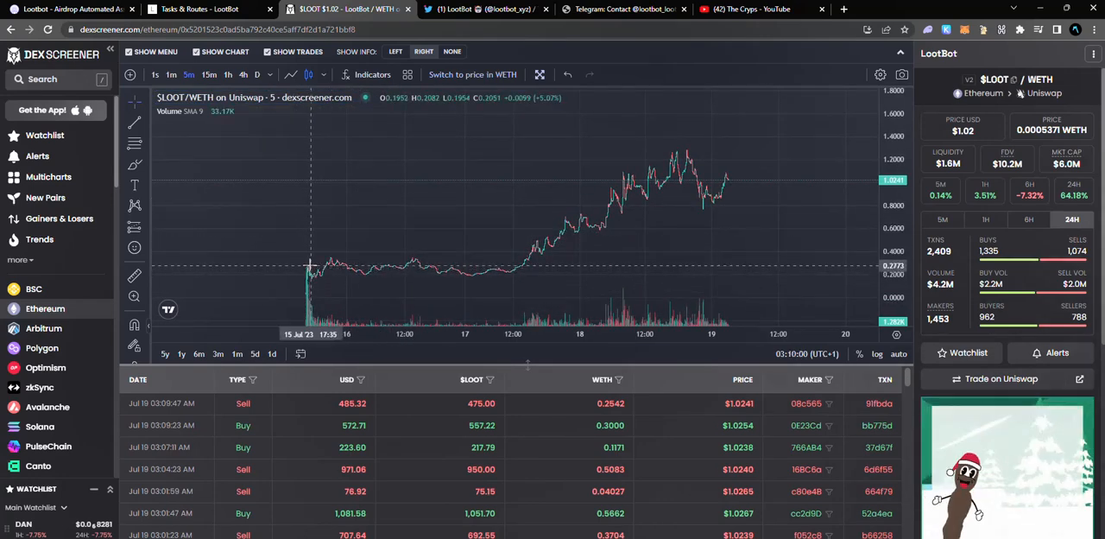
mouse_move(683, 176)
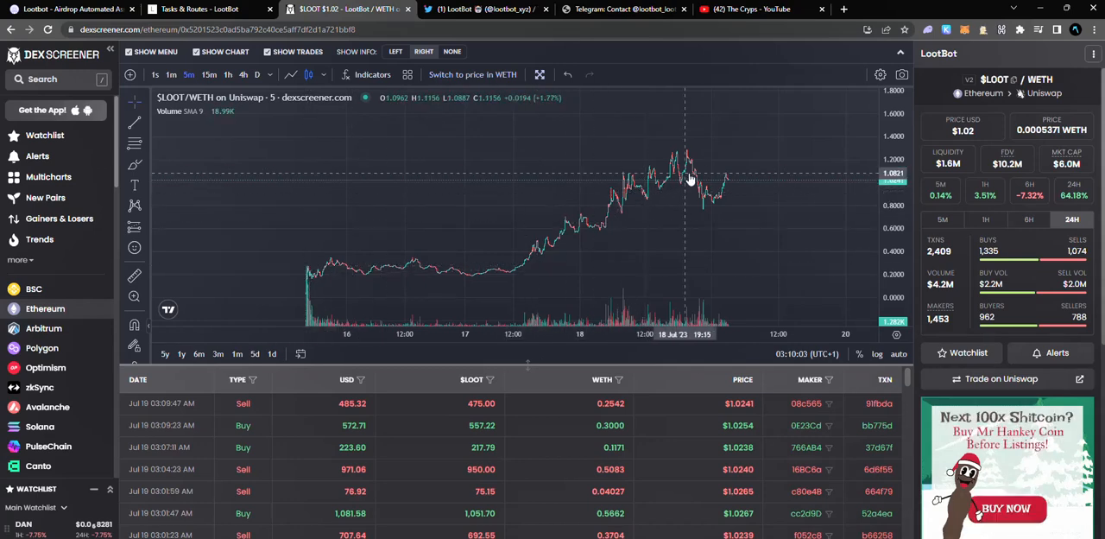
mouse_move(665, 172)
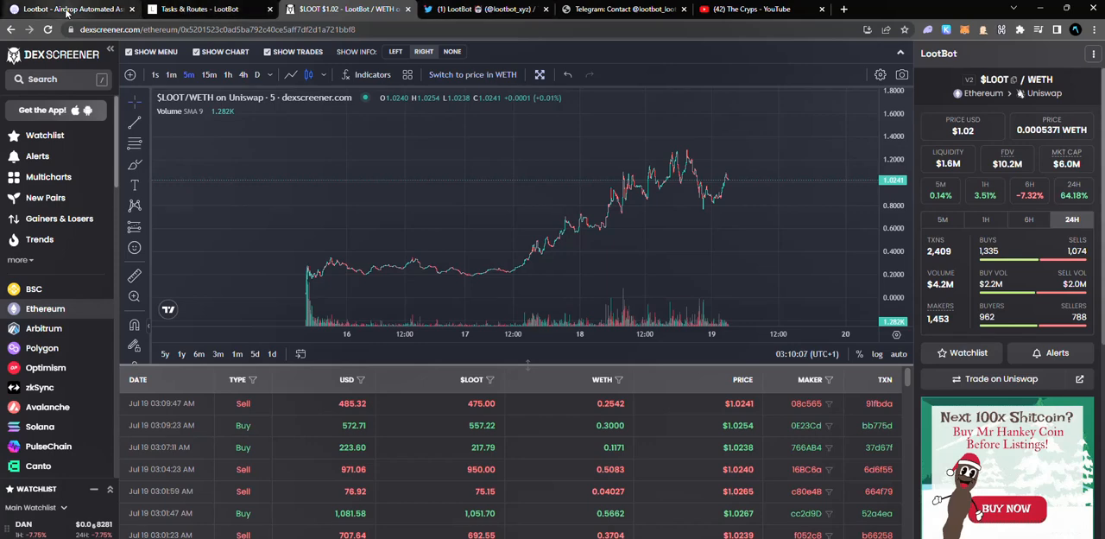
Revisit LootBot's Twitter profile and return to the LootBot website landing page
click(484, 11)
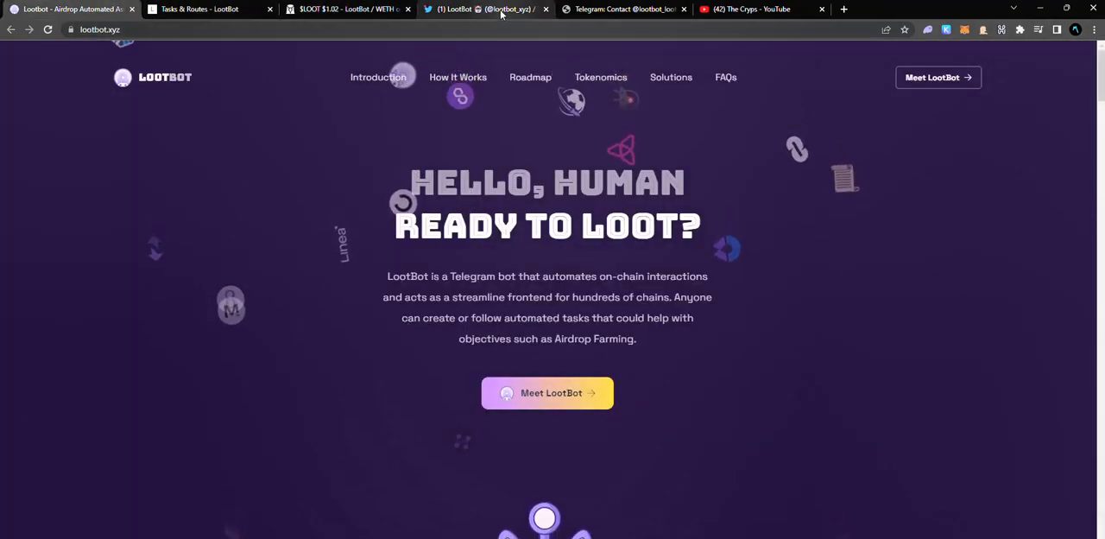
click(483, 10)
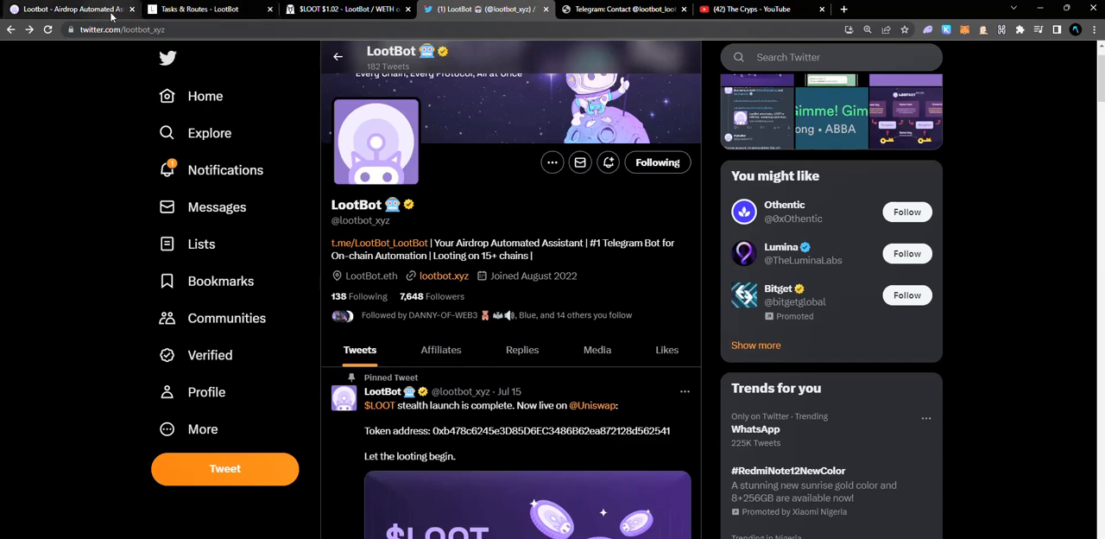
click(444, 276)
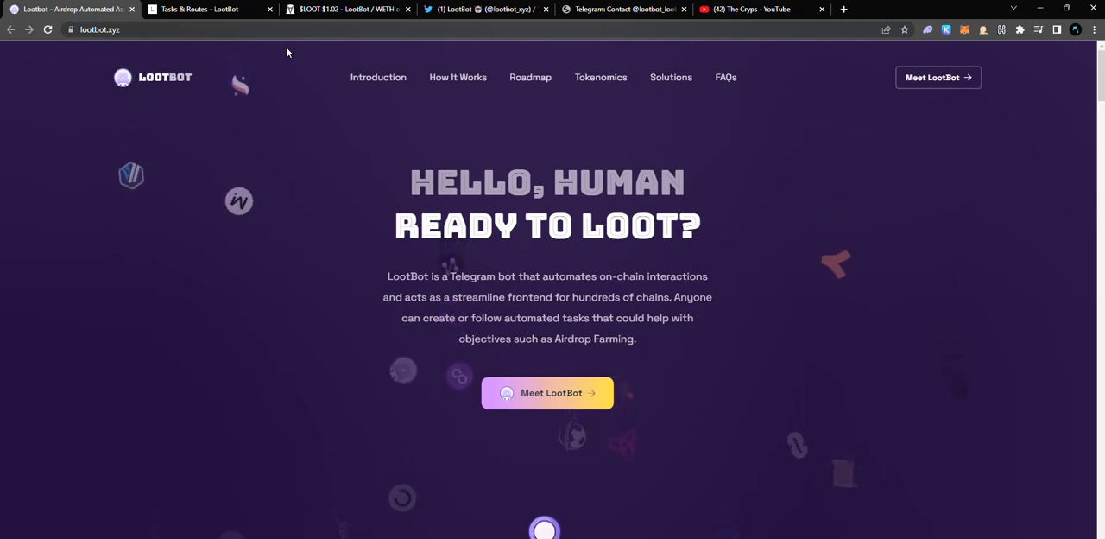
Review the 'What LootBot does?' section and the protocols automated on Polygon
scroll(down, 3)
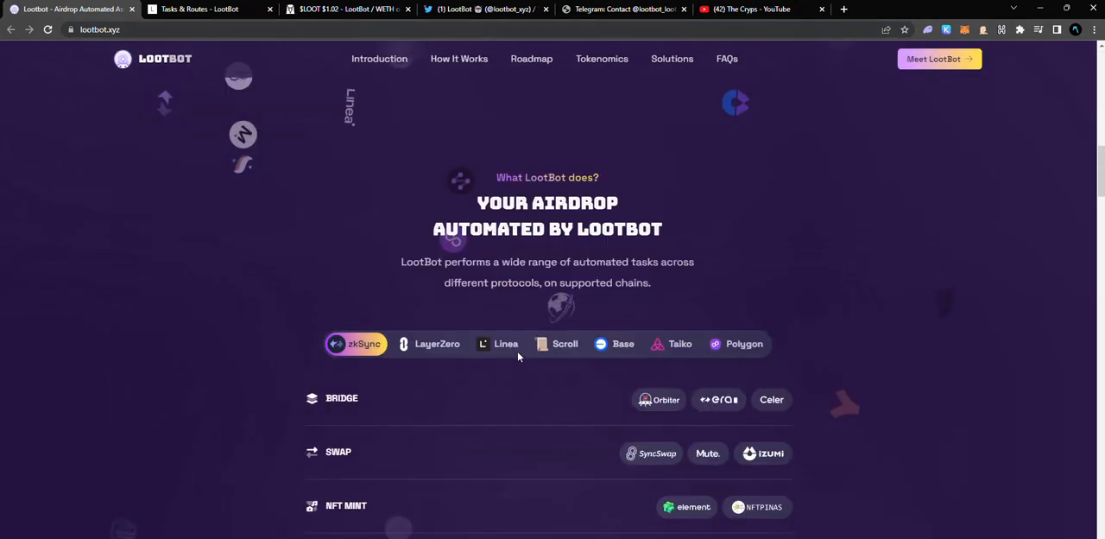
scroll(down, 3)
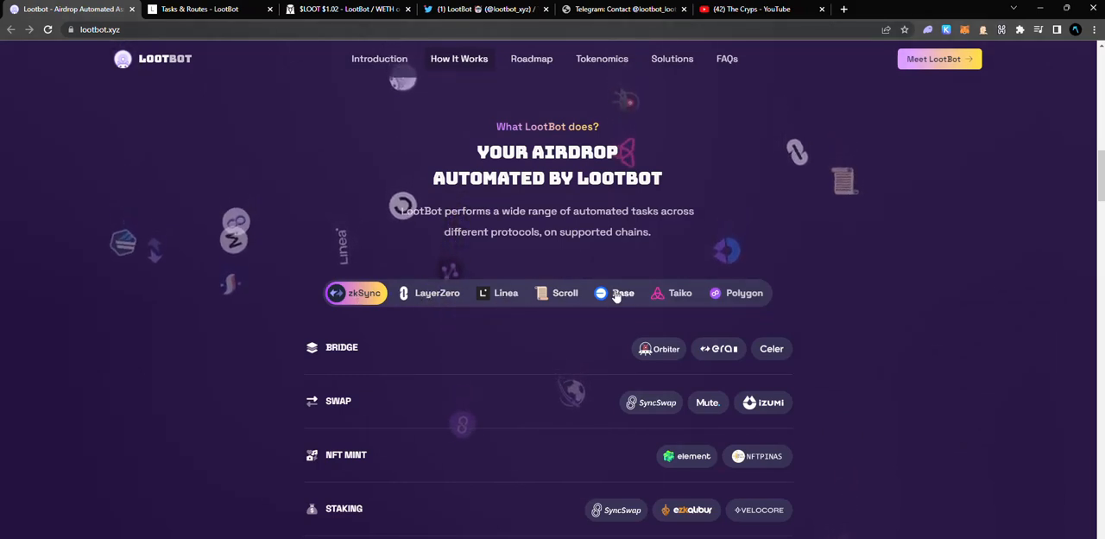
click(622, 293)
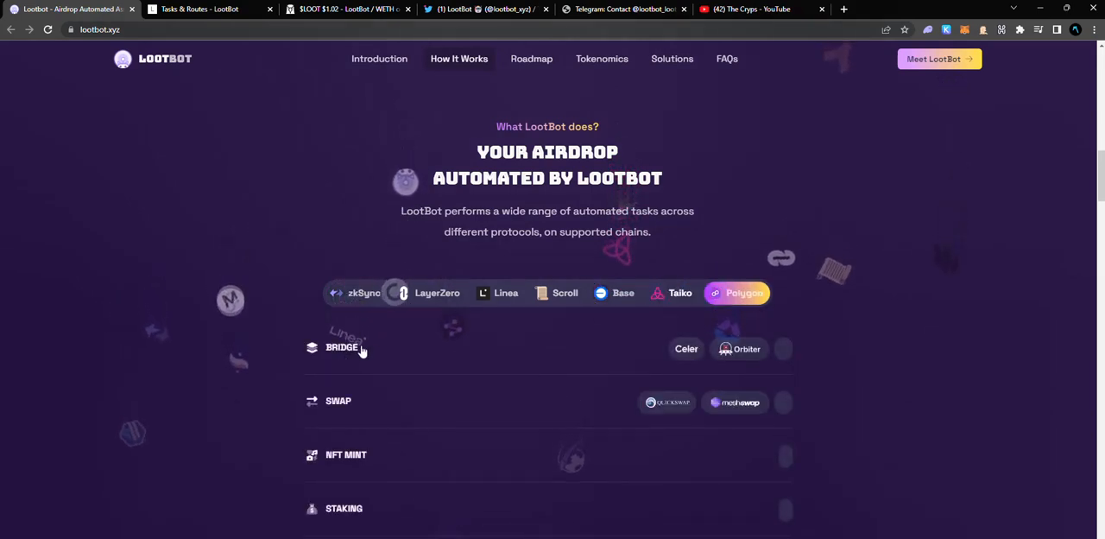
scroll(down, 3)
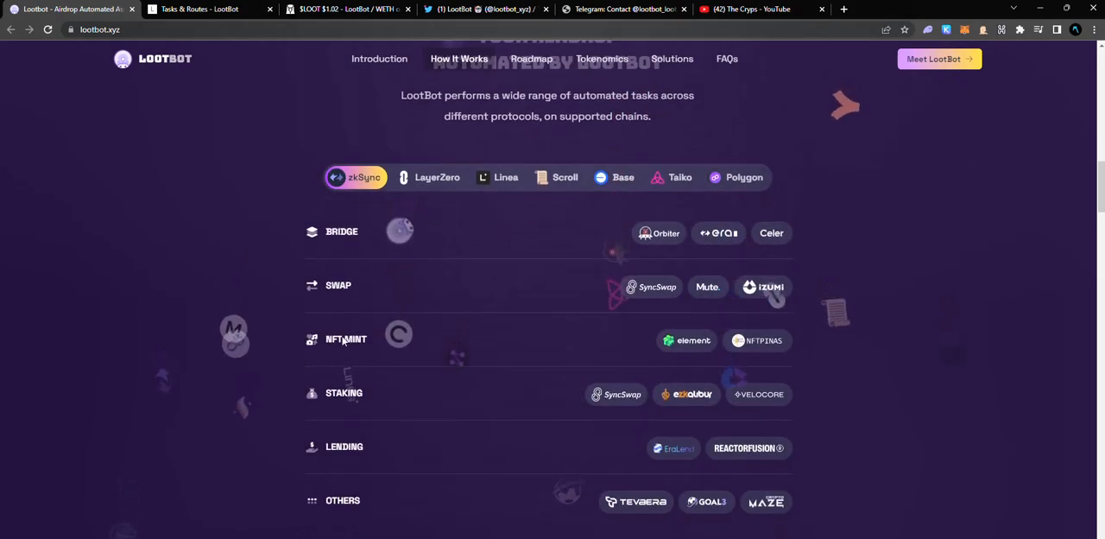
scroll(up, 3)
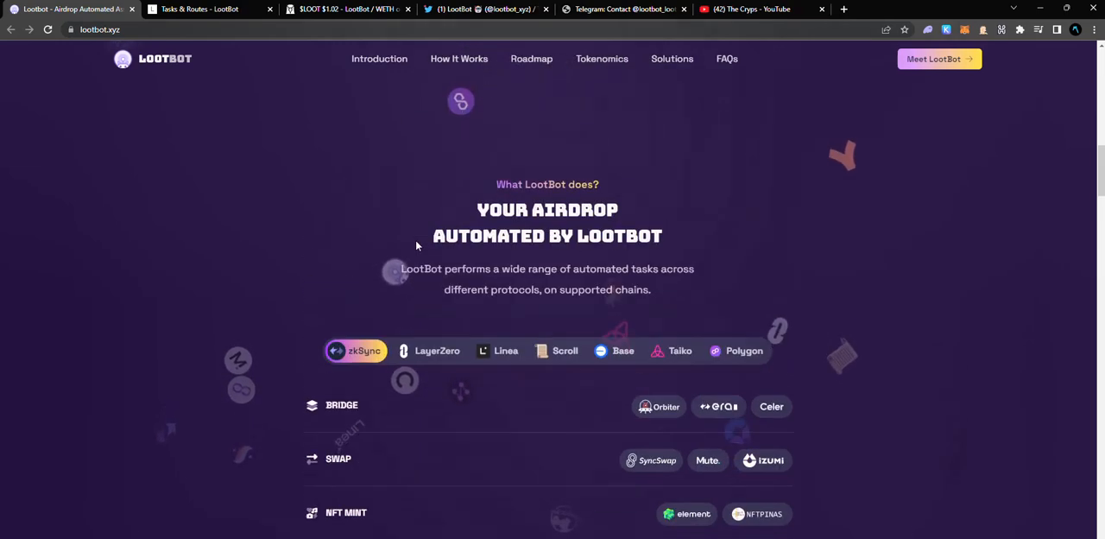
Jump to the How It Works section and read its steps
click(437, 350)
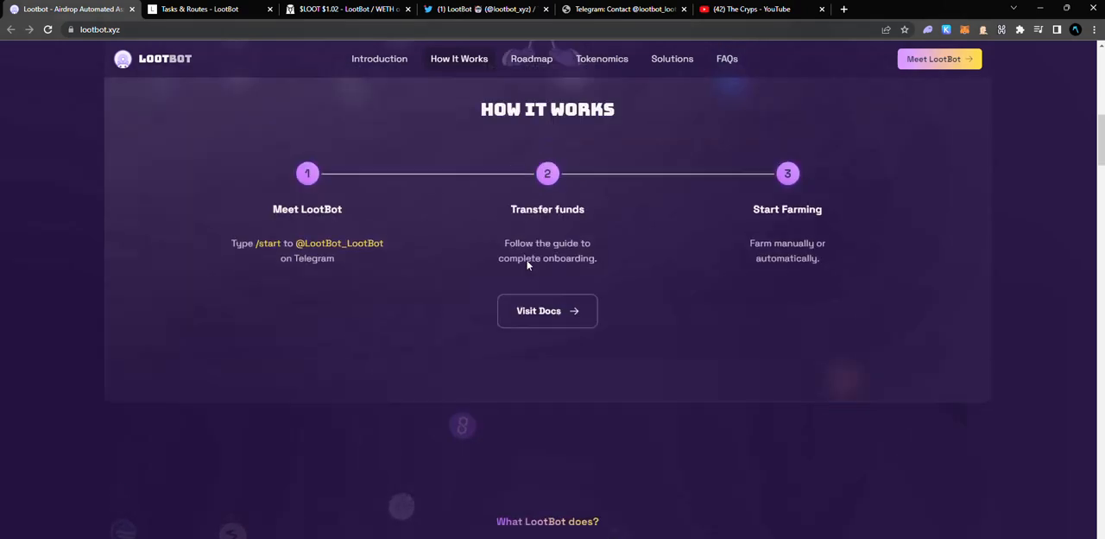
scroll(up, 3)
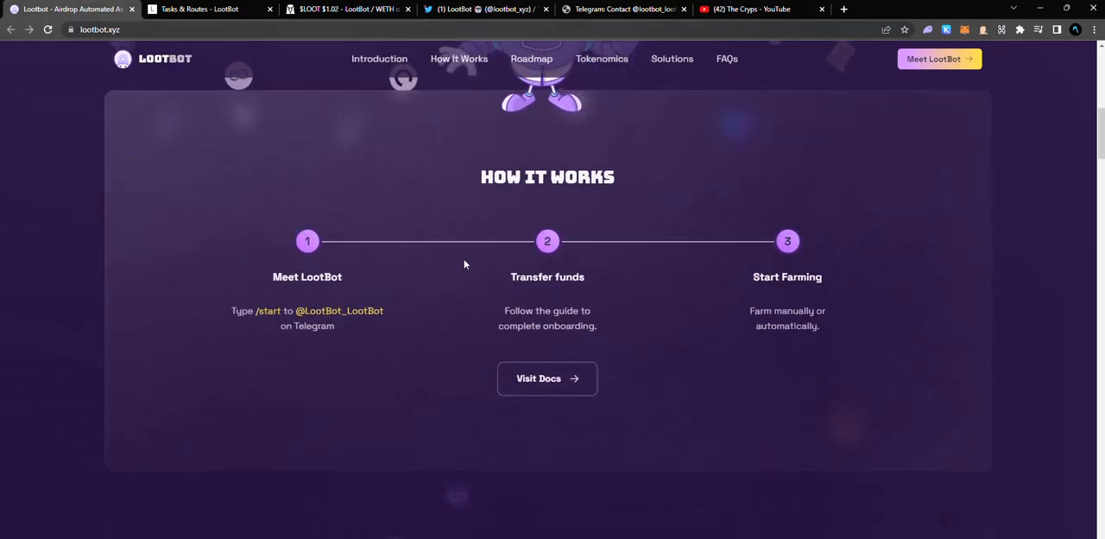
mouse_move(440, 276)
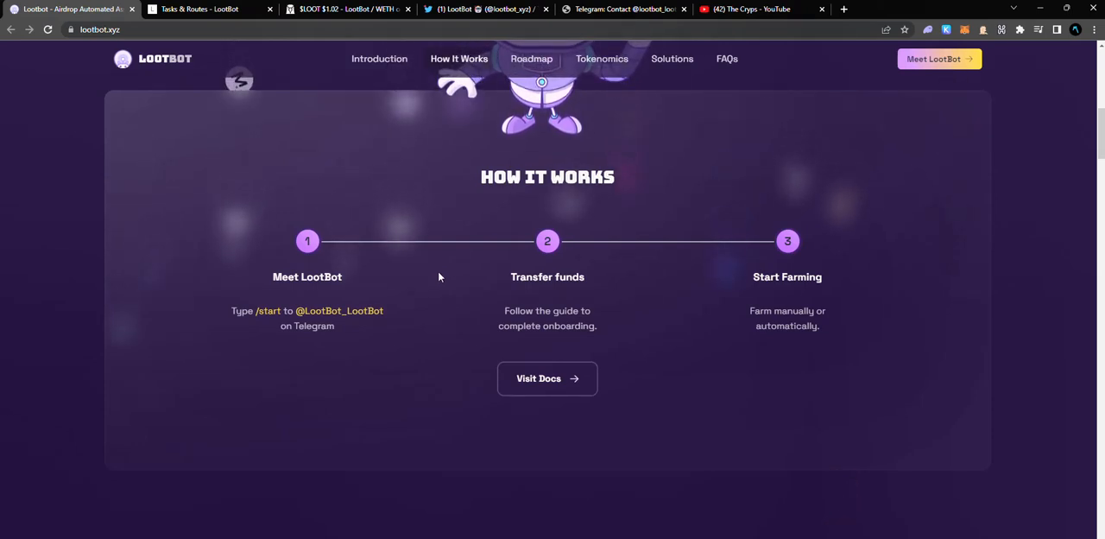
mouse_move(336, 310)
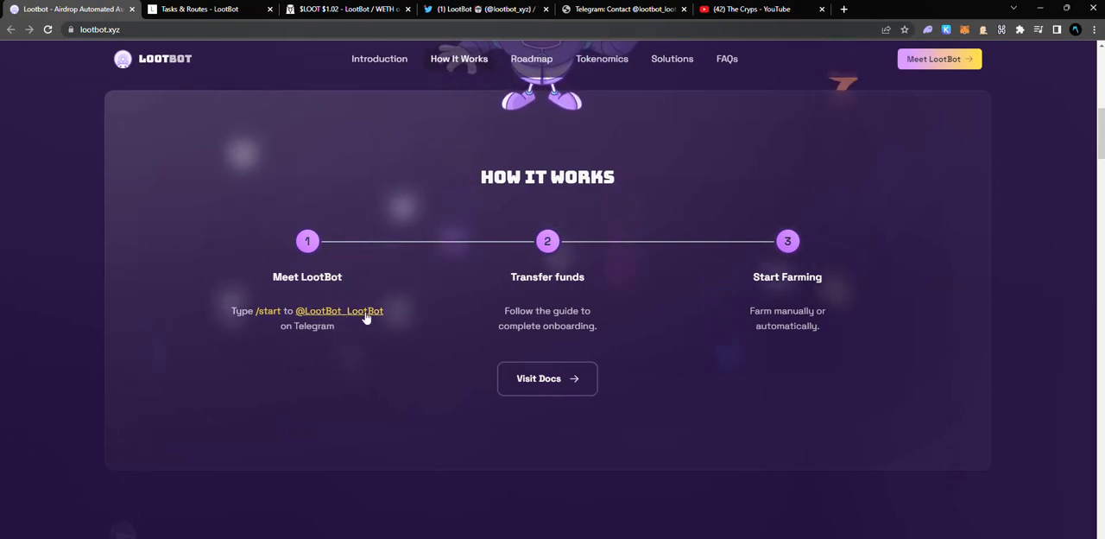
mouse_move(642, 193)
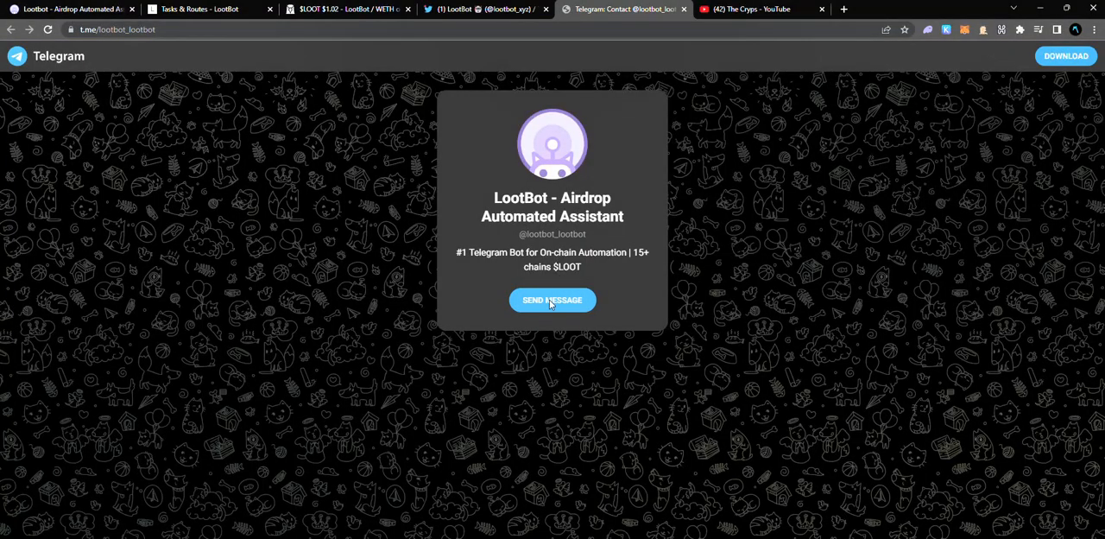
Start a chat with the LootBot bot and let it open in Telegram Desktop
click(552, 301)
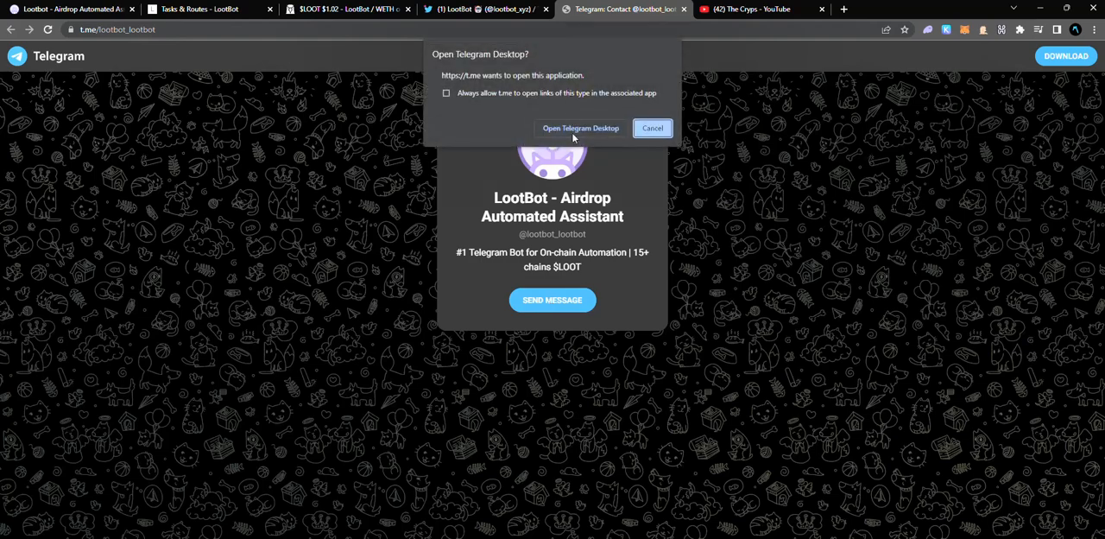
click(652, 128)
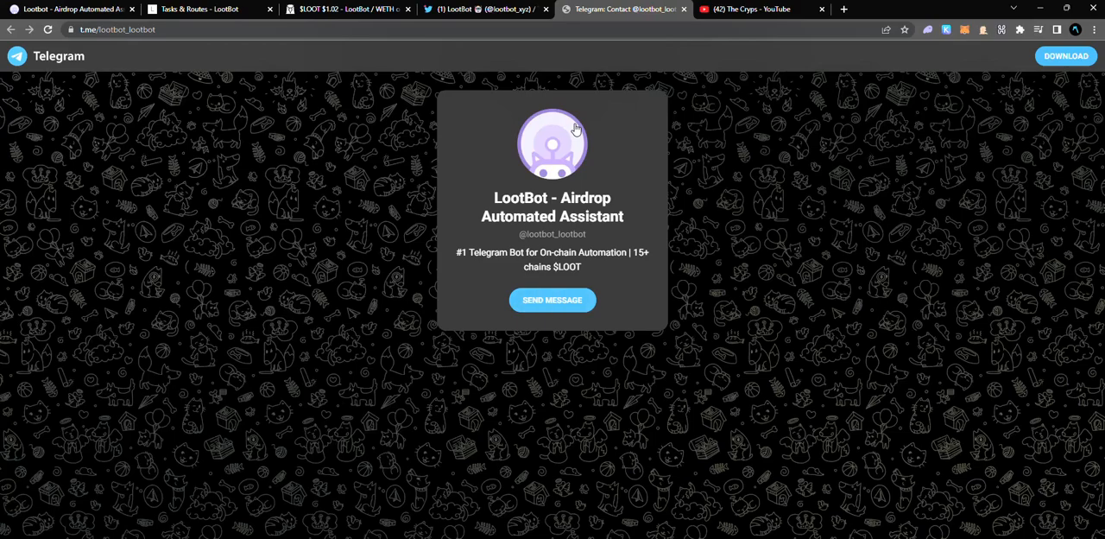
click(552, 300)
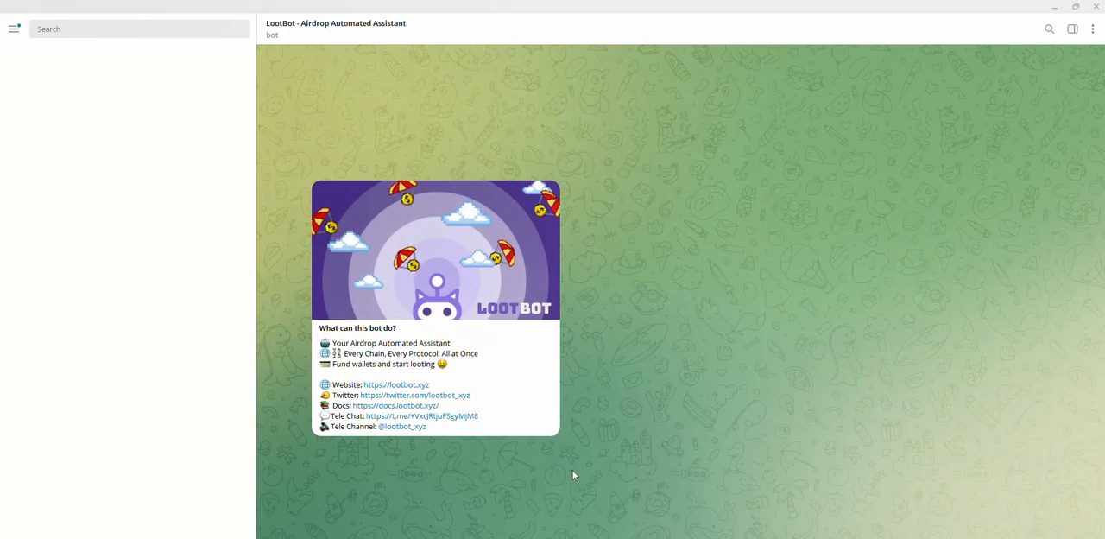
mouse_move(573, 473)
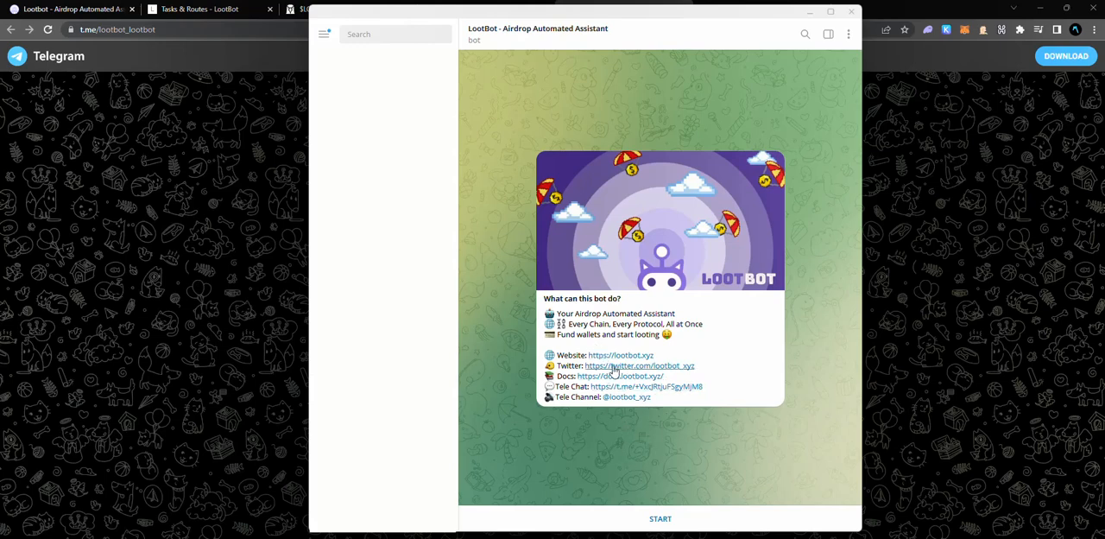
mouse_move(632, 387)
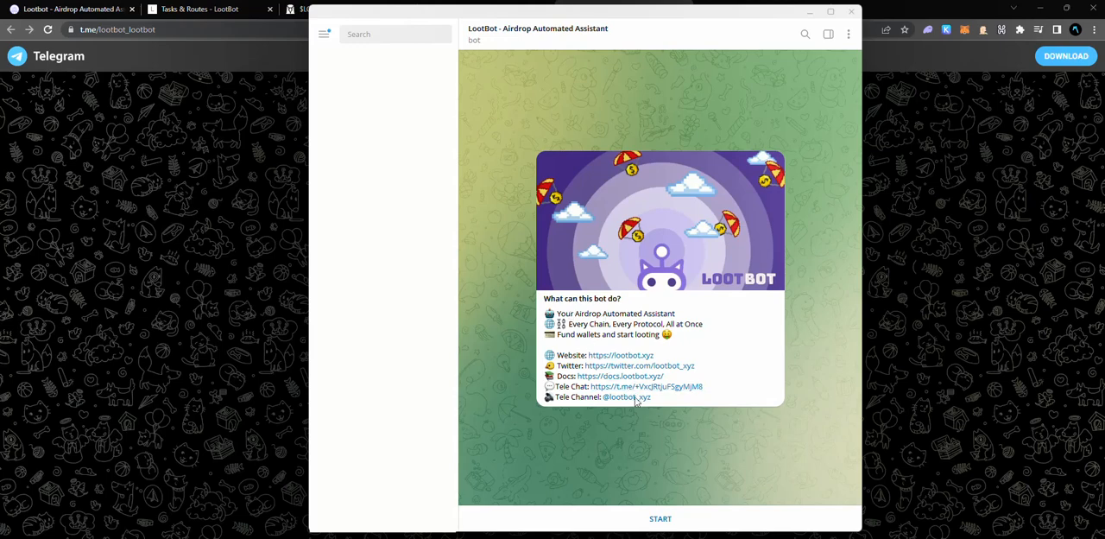
mouse_move(625, 379)
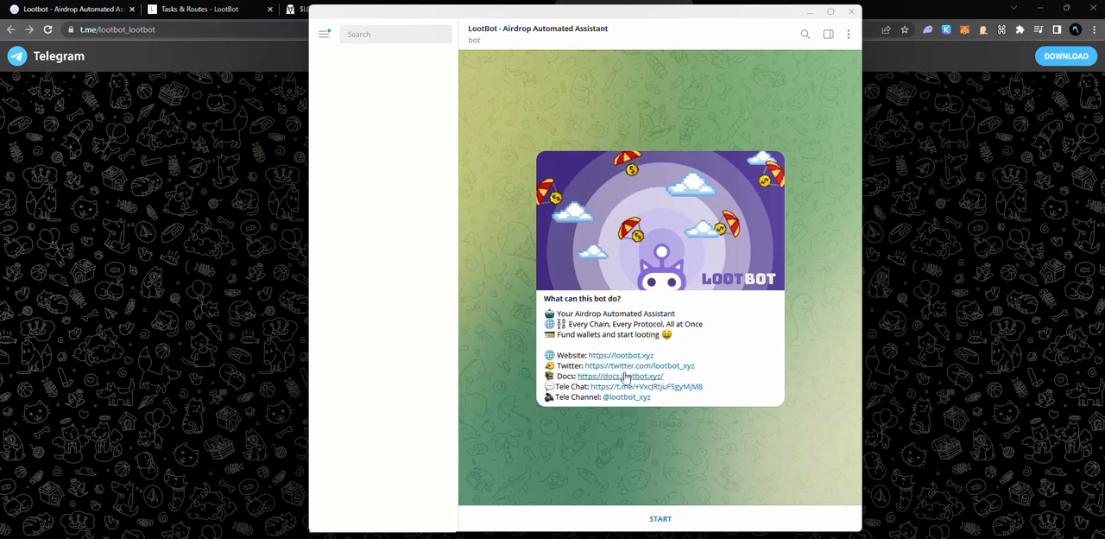
mouse_move(659, 518)
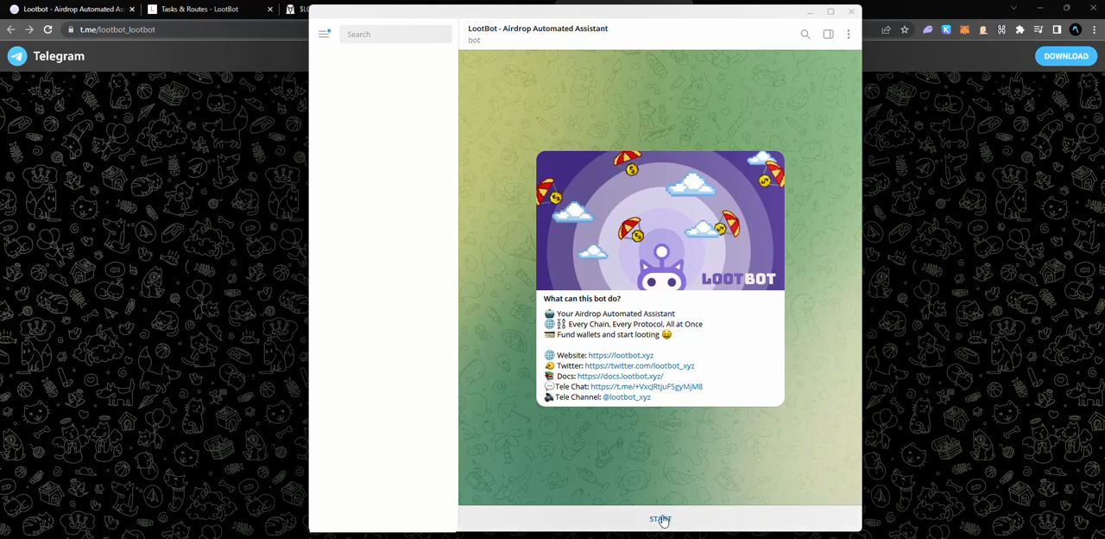
Start the LootBot conversation to receive its welcome message and invitation-code offer
click(659, 518)
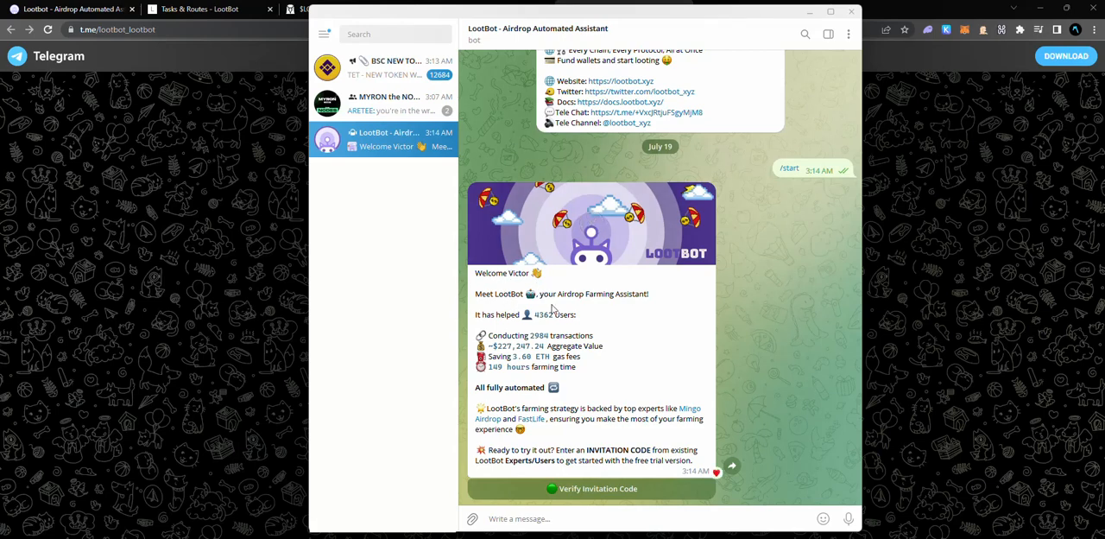
mouse_move(587, 320)
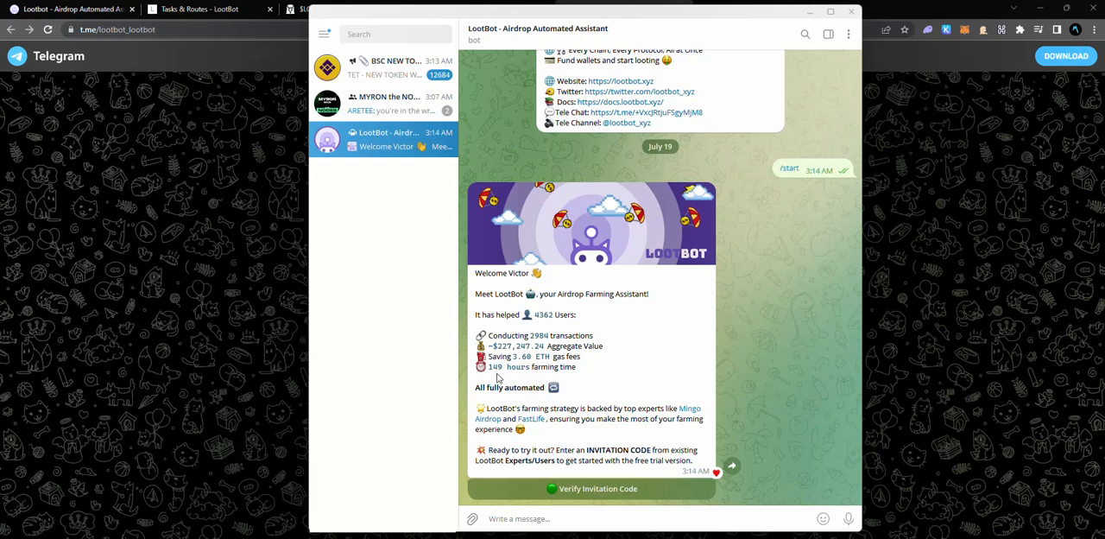
mouse_move(573, 378)
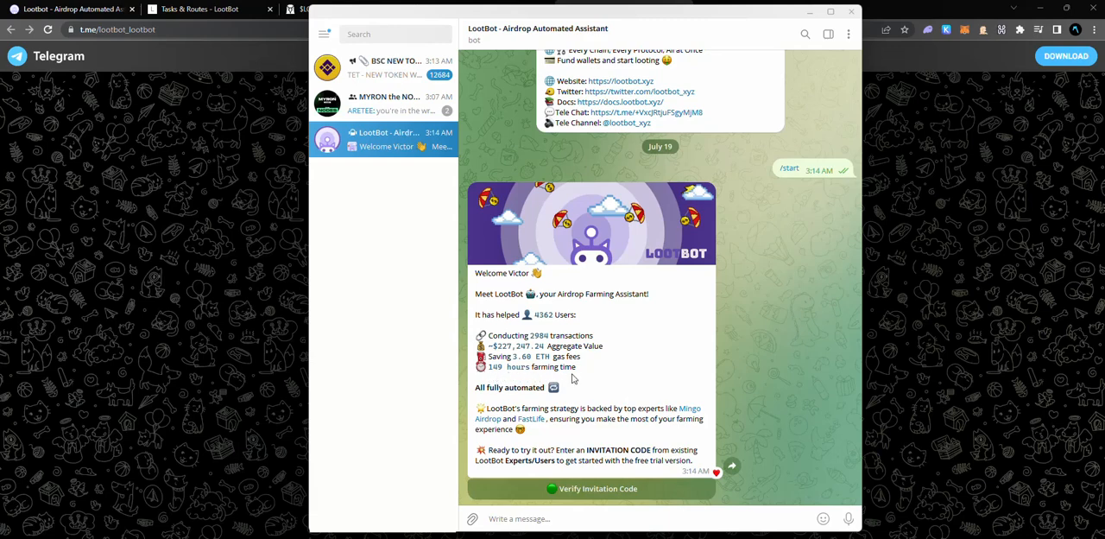
mouse_move(475, 393)
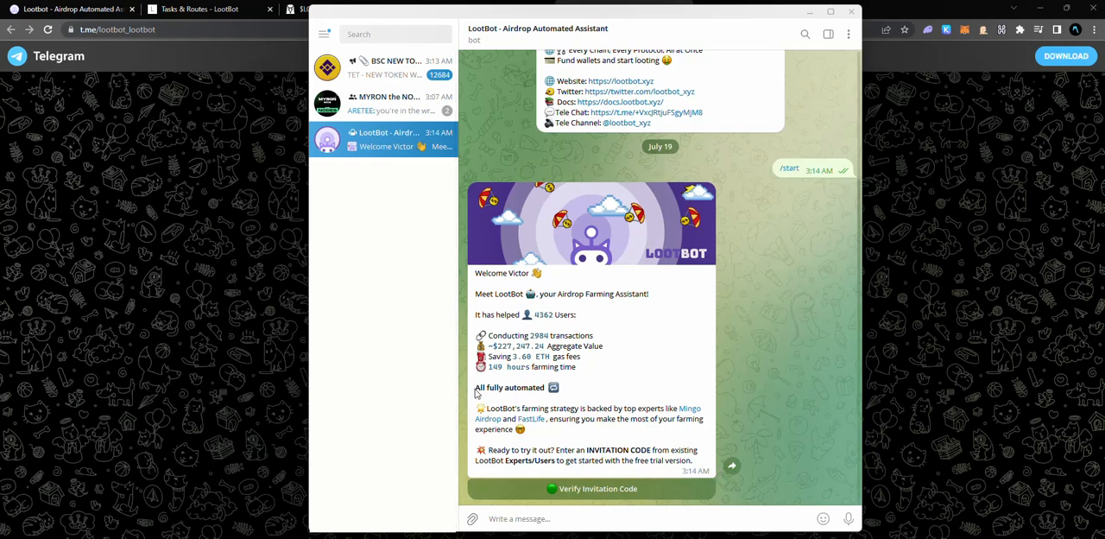
mouse_move(603, 431)
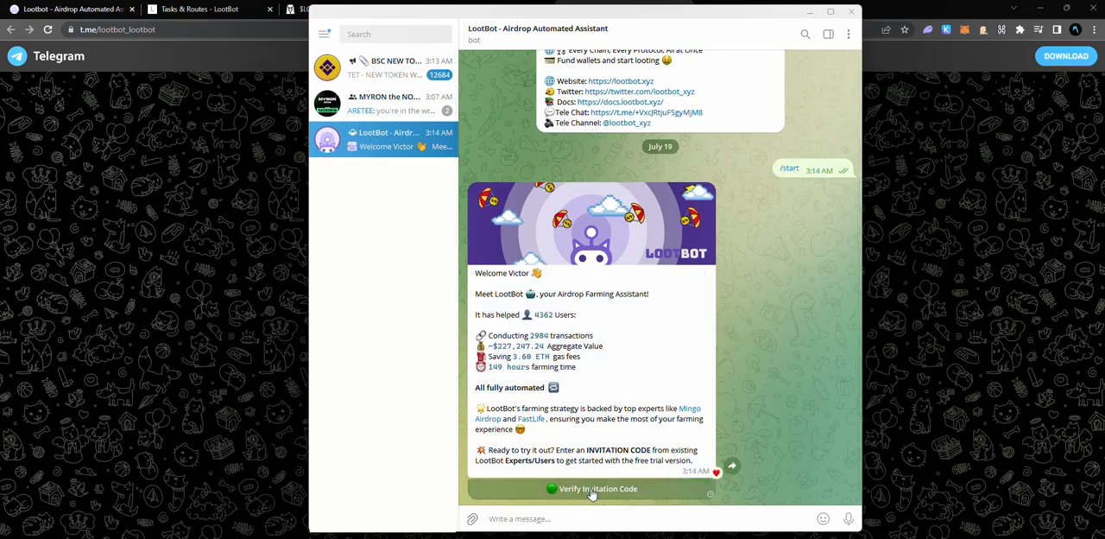
Ask LootBot to verify an invitation code so it prompts for one
click(598, 489)
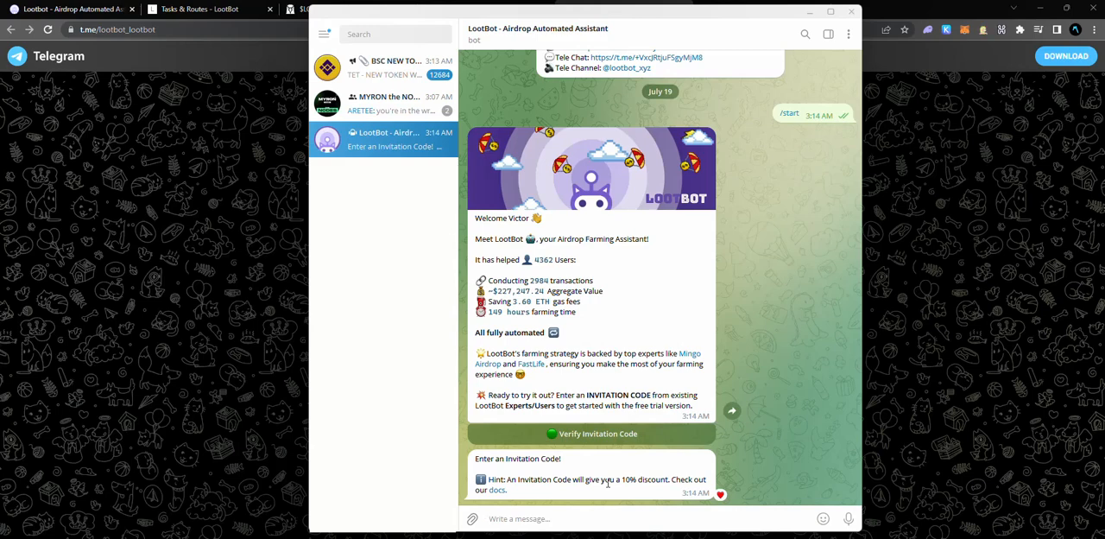
mouse_move(602, 498)
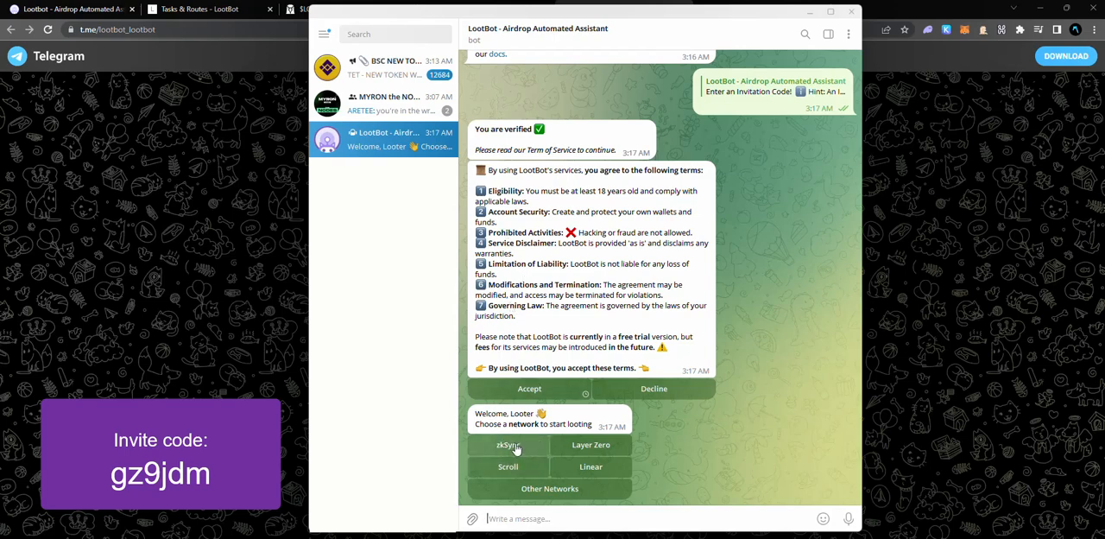
mouse_move(528, 436)
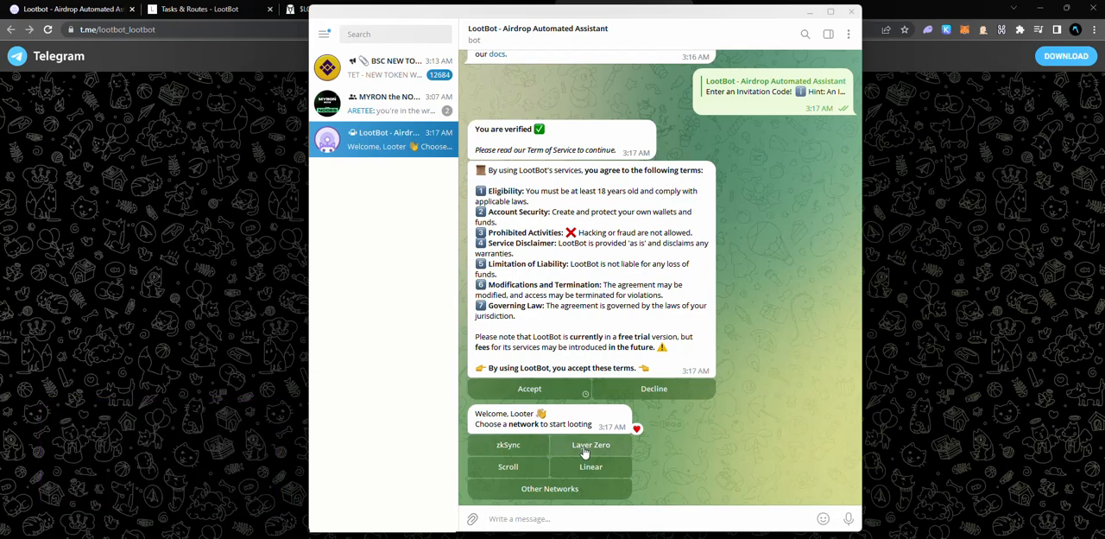
mouse_move(590, 466)
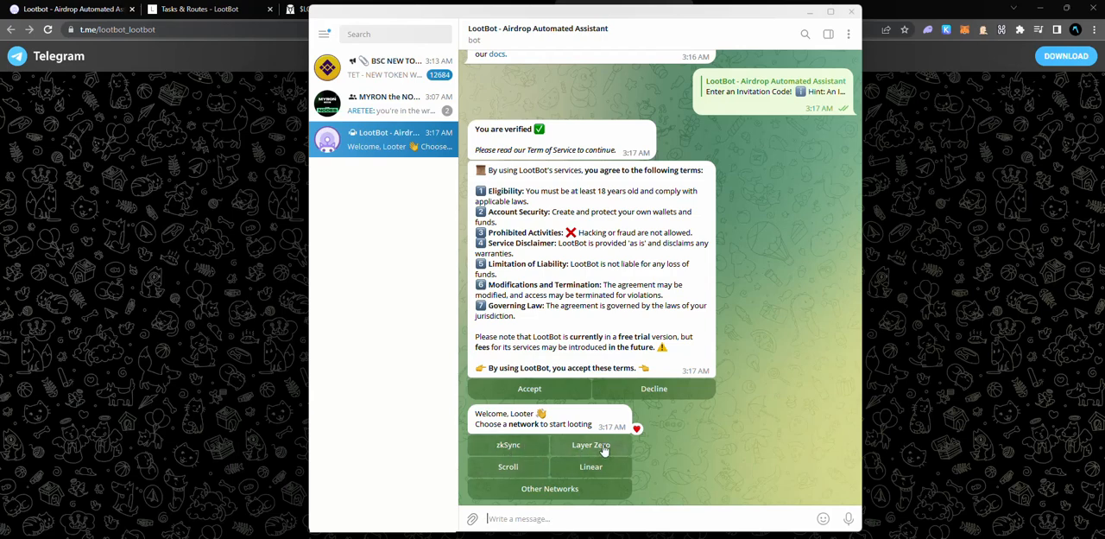
mouse_move(601, 447)
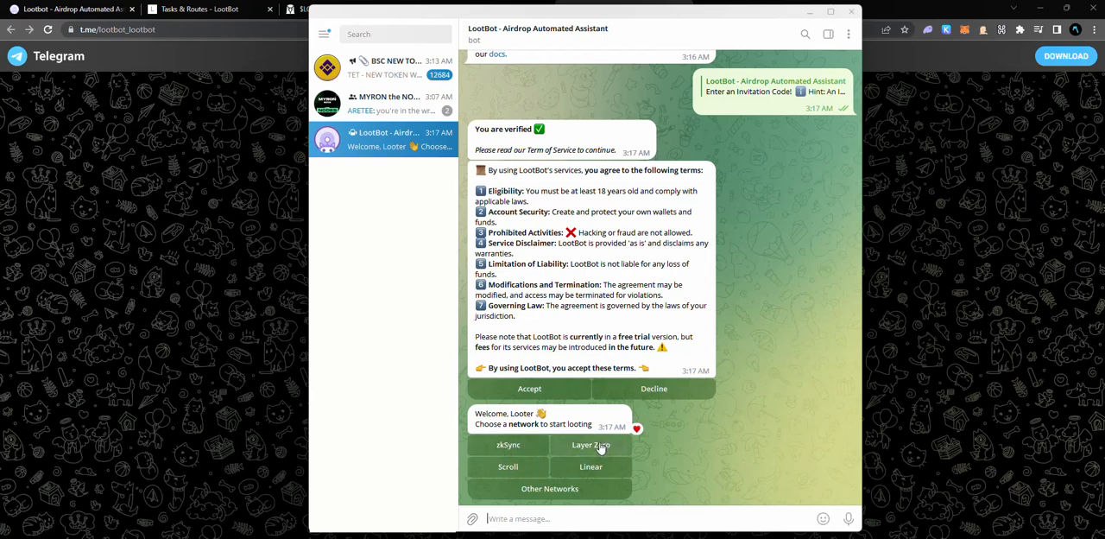
mouse_move(580, 457)
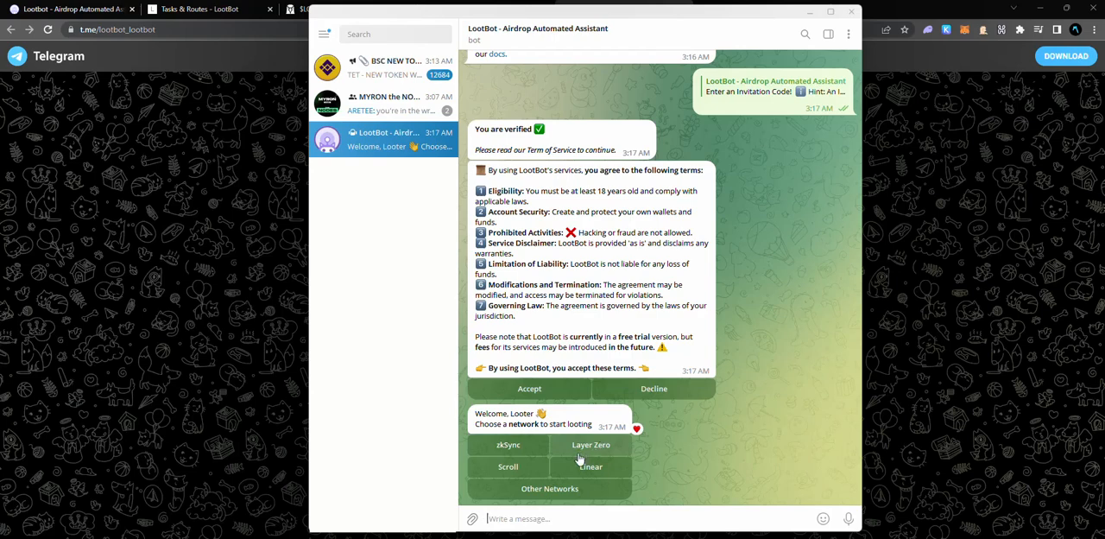
Choose Linear as the looting network, which LootBot reports as coming soon
click(590, 443)
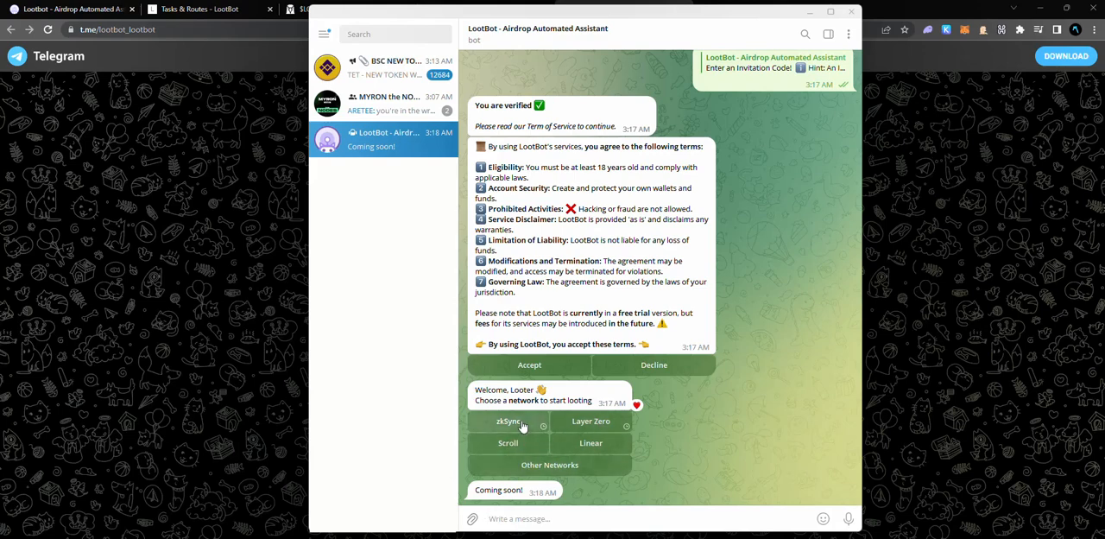
Choose zkSync Era as the looting network and bring up its Wallets options
click(508, 421)
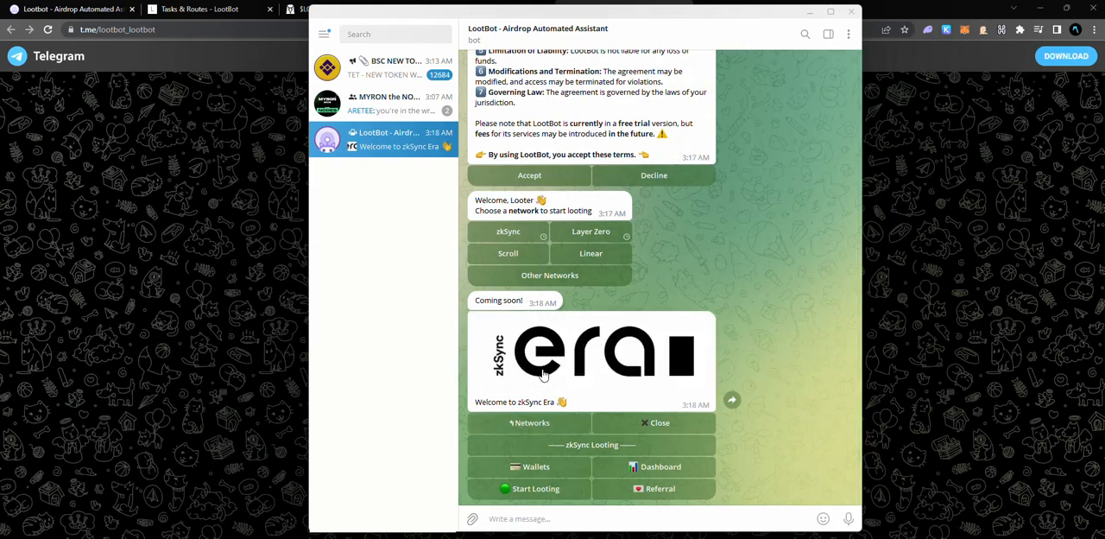
mouse_move(553, 379)
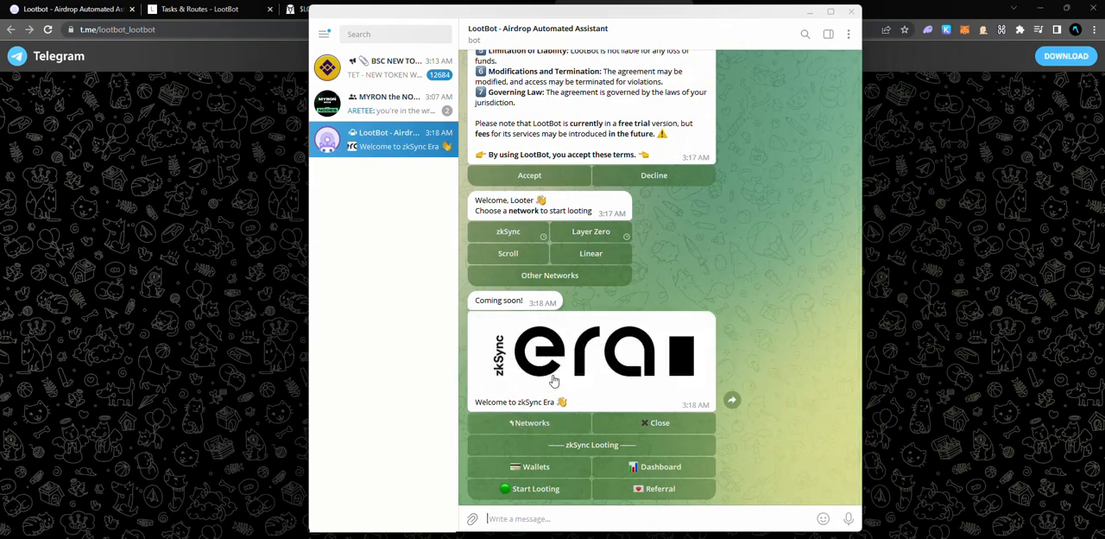
mouse_move(556, 423)
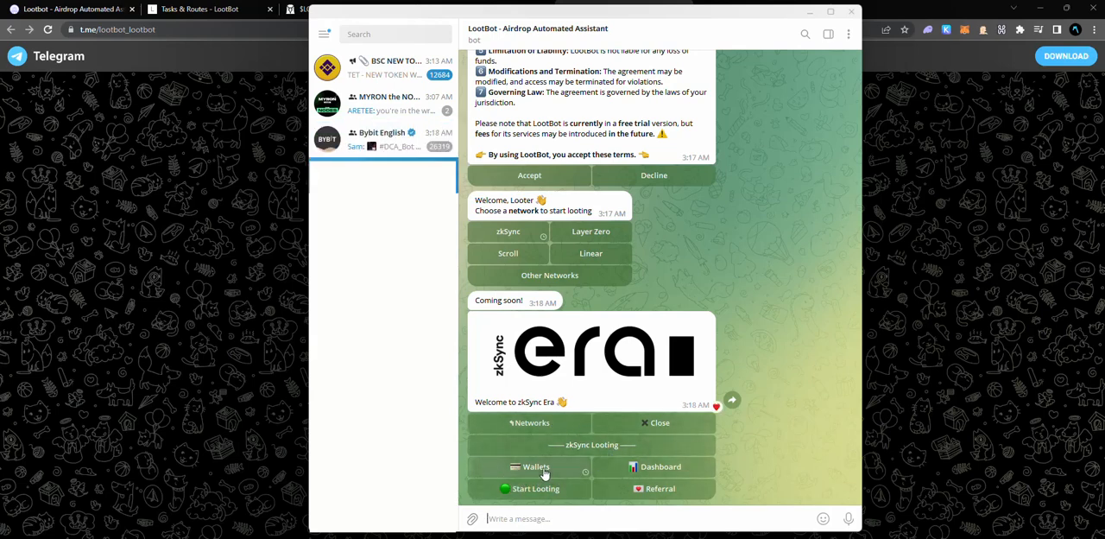
click(535, 466)
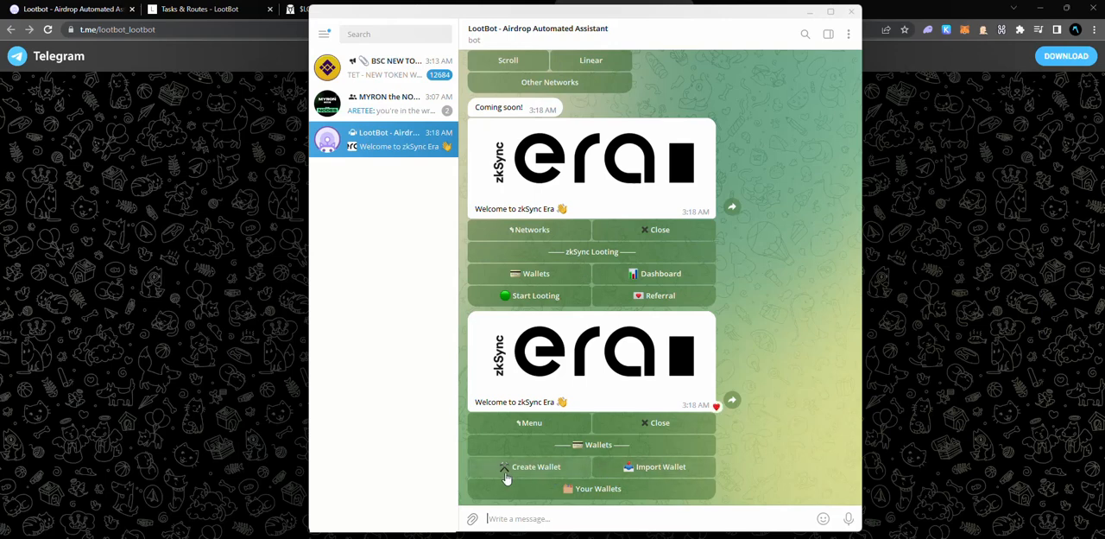
Create 3 new zkSync looting wallets and receive a wallet address to fund with ETH
click(535, 466)
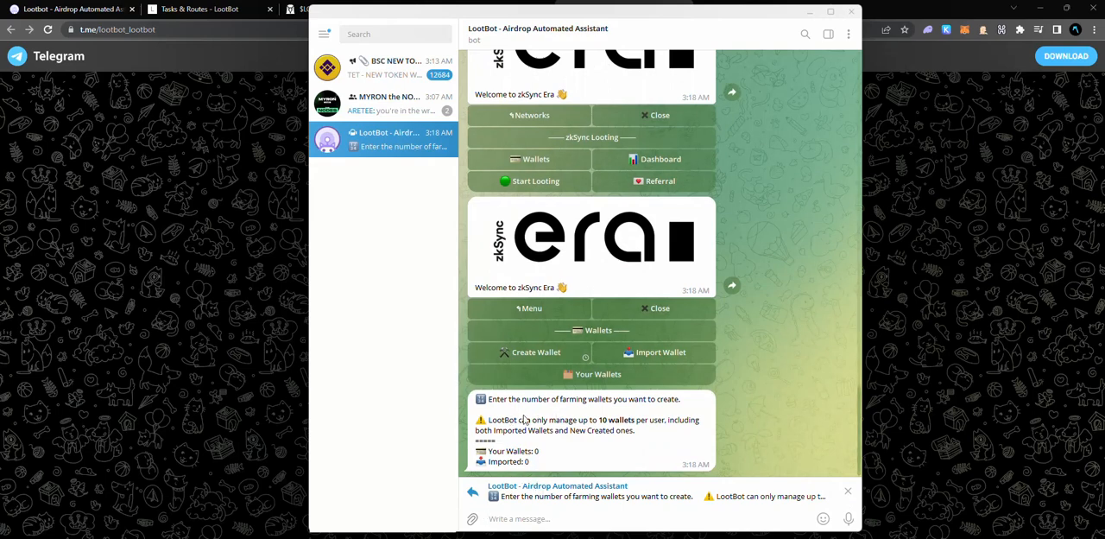
mouse_move(525, 442)
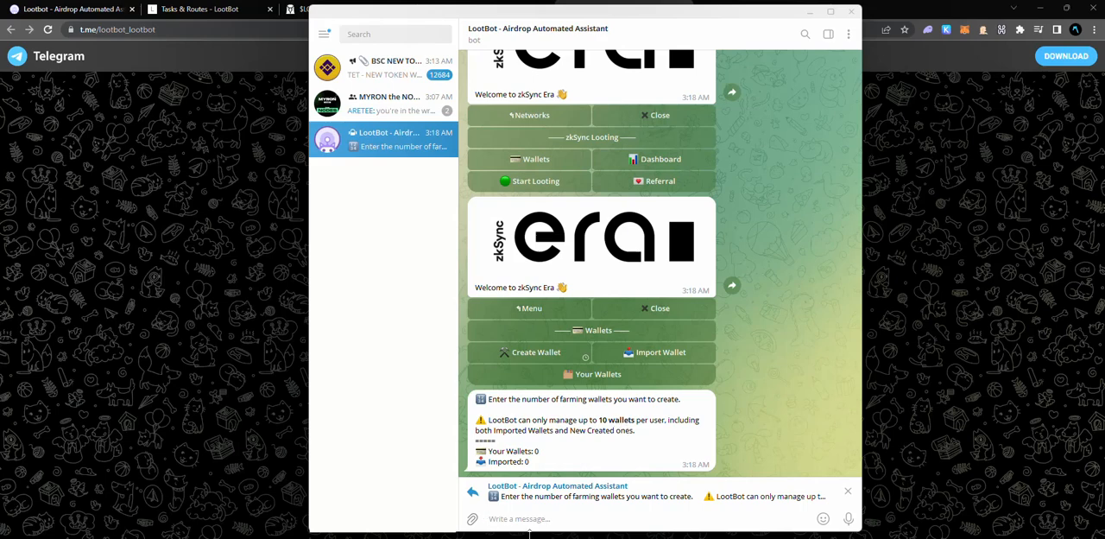
text(3)
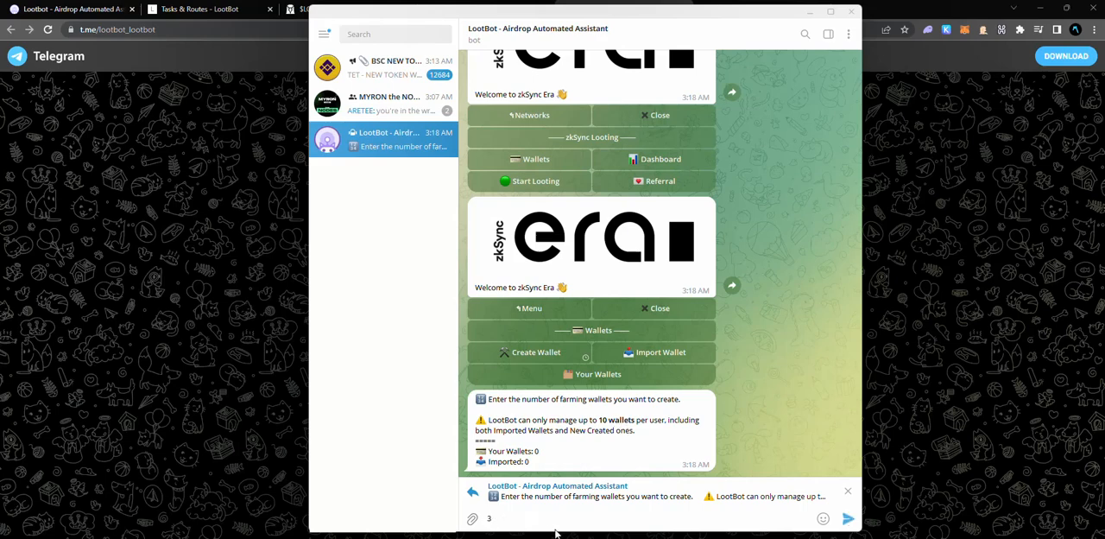
click(847, 518)
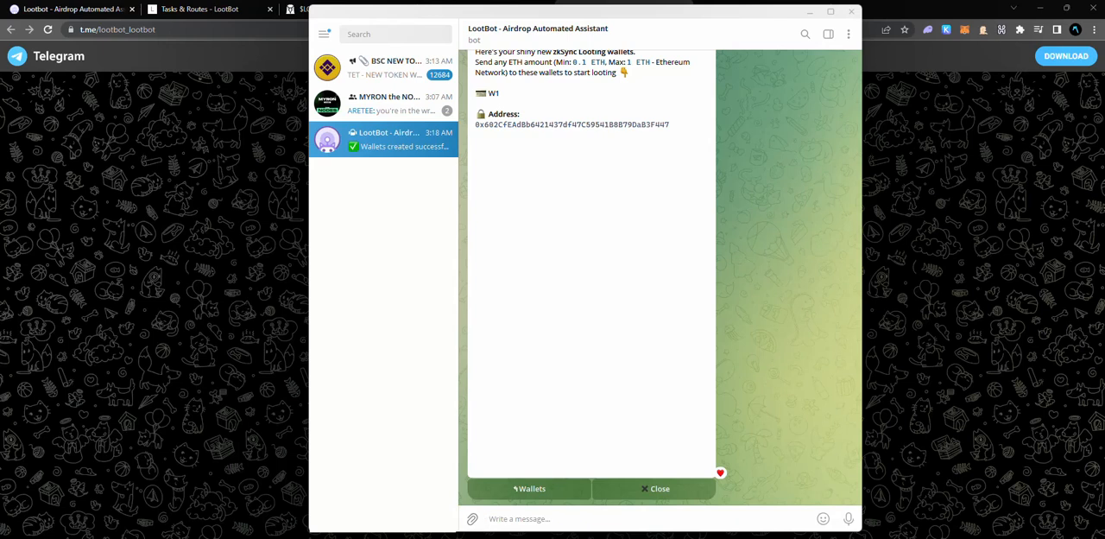
Return to LootBot's wallet options showing W1's creation confirmation and funding address
click(660, 487)
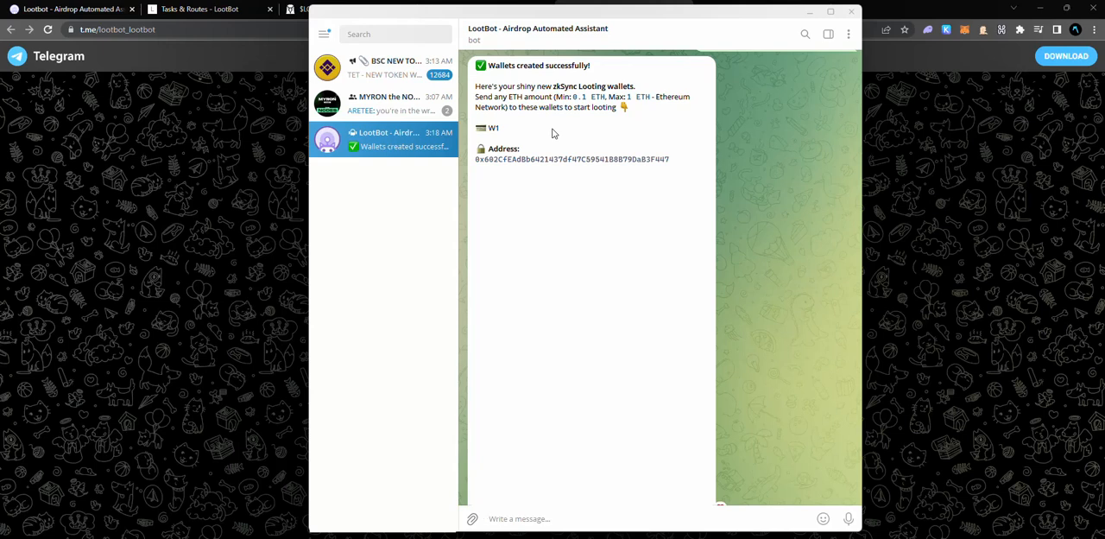
mouse_move(539, 164)
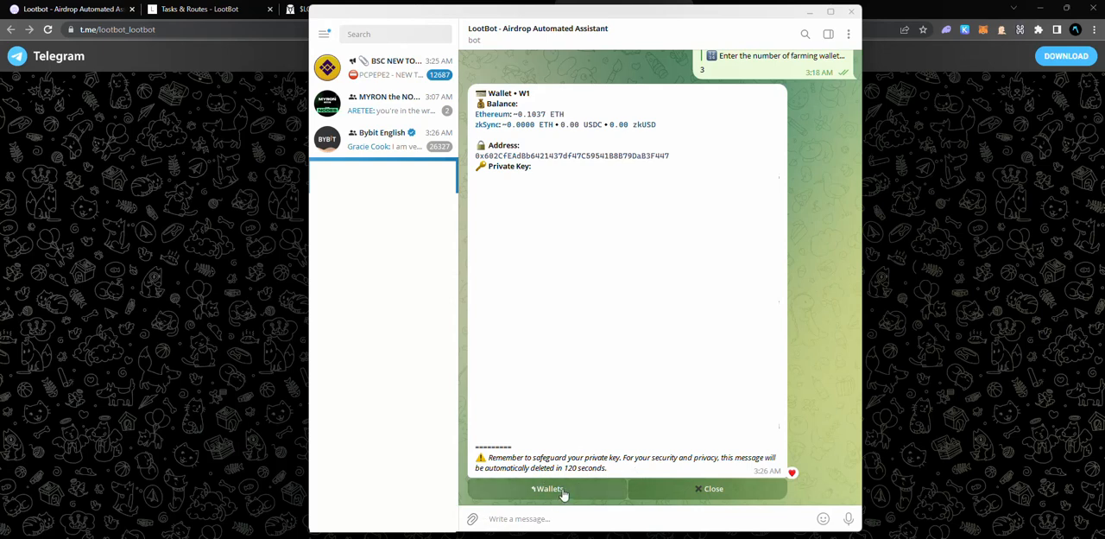
Create a LootBot wallet and start looting on zkSync Era, bridging 50% of the ETH
click(549, 488)
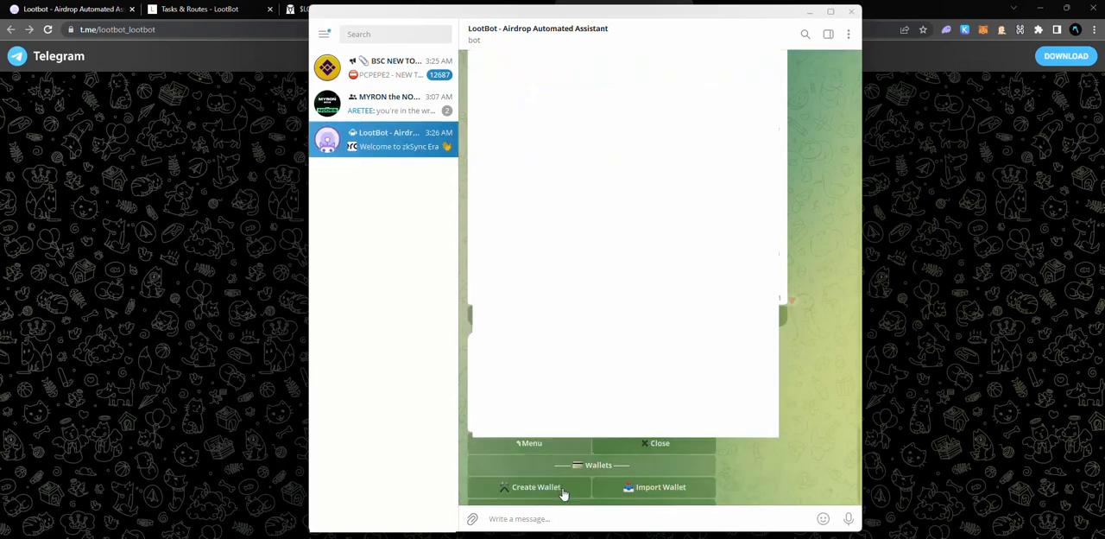
click(535, 487)
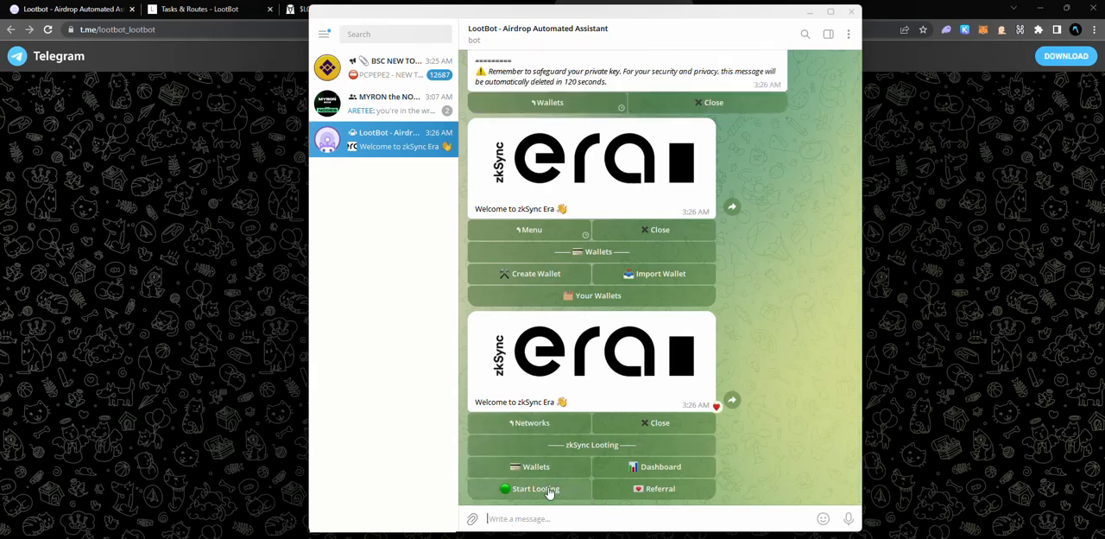
click(536, 487)
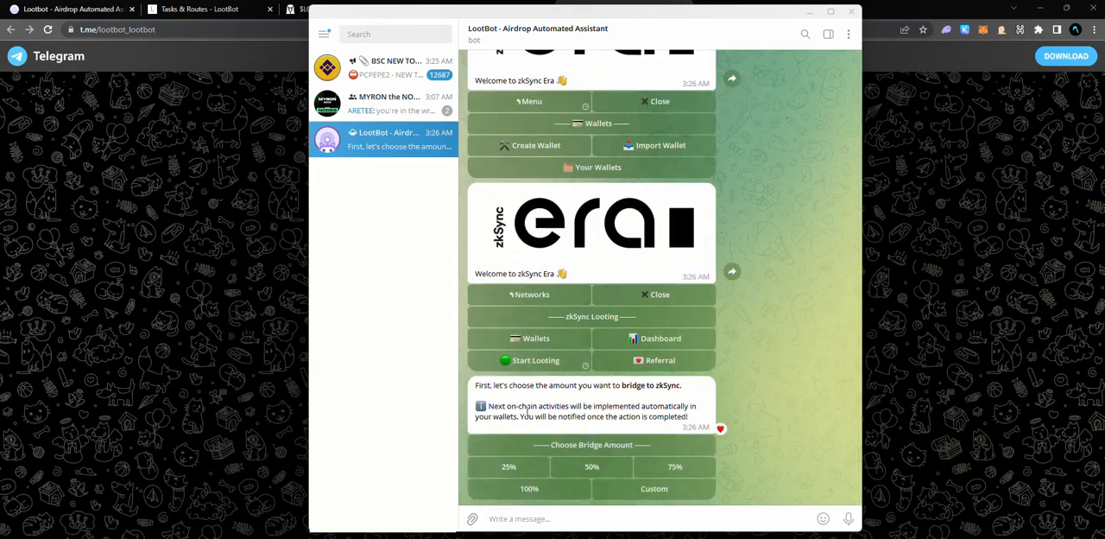
mouse_move(580, 355)
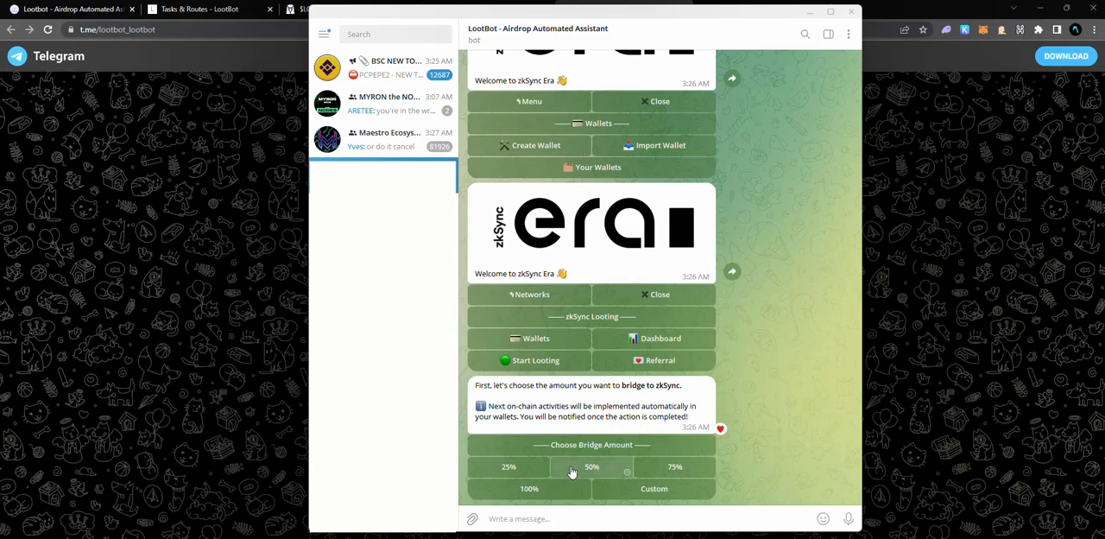
click(590, 466)
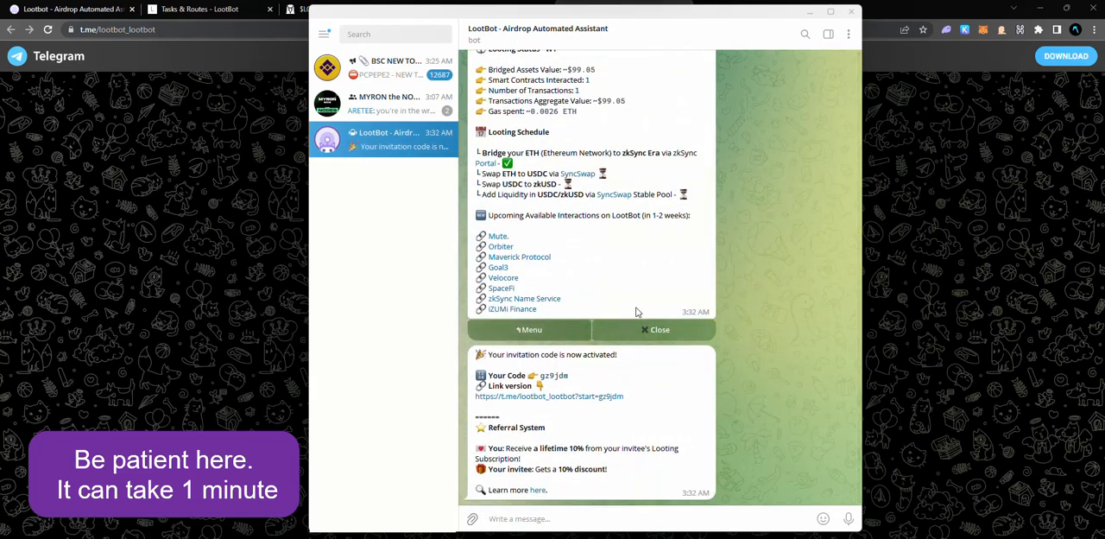
Review W1's bridge request, transaction creation and successful zkSync Portal bridging in the log
scroll(up, 3)
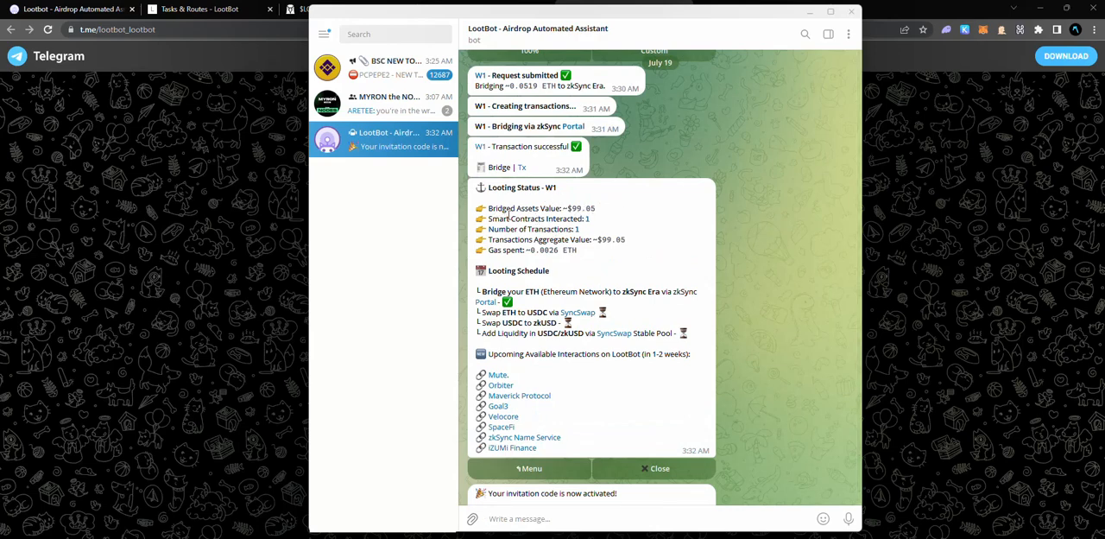
mouse_move(587, 233)
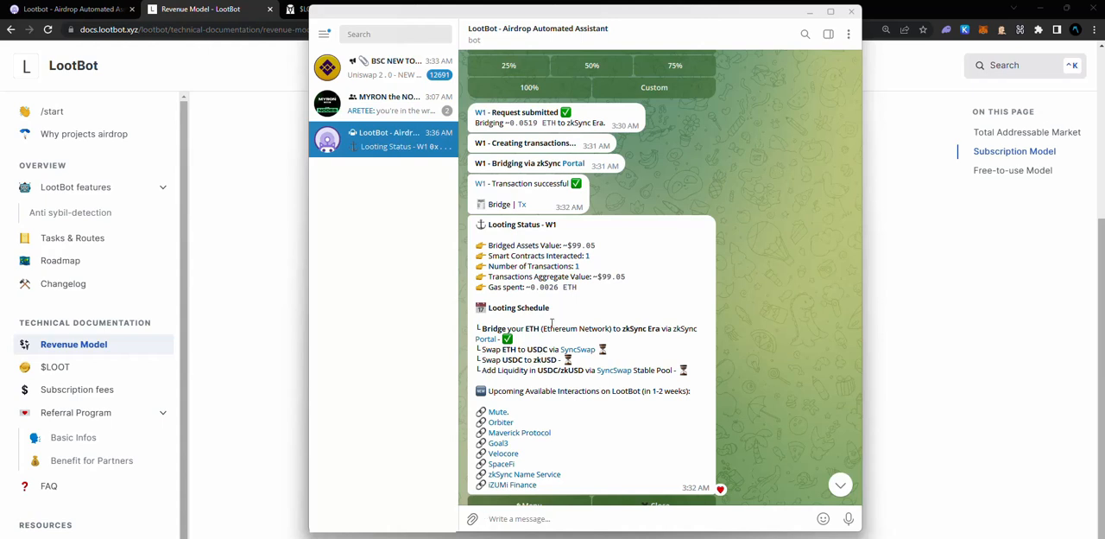
mouse_move(552, 411)
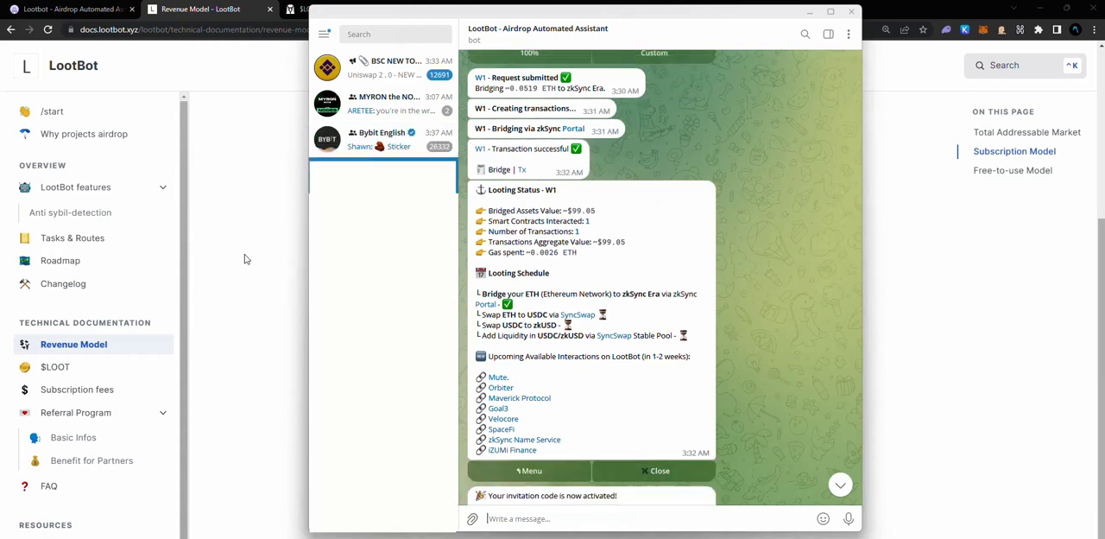
mouse_move(290, 270)
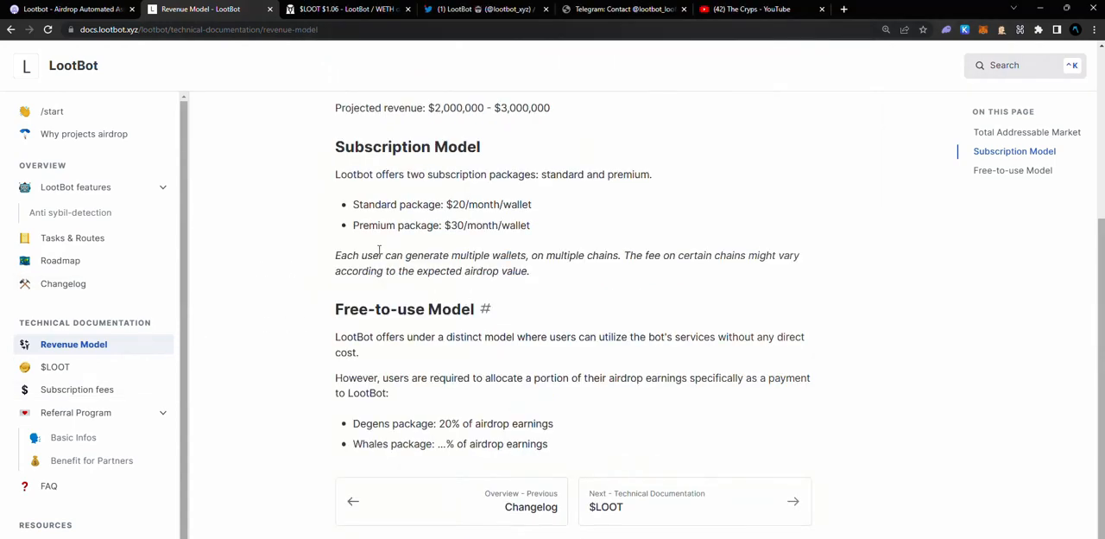
Review the Revenue Model page: Subscription Model, standard package price and Degens earnings share
scroll(up, 3)
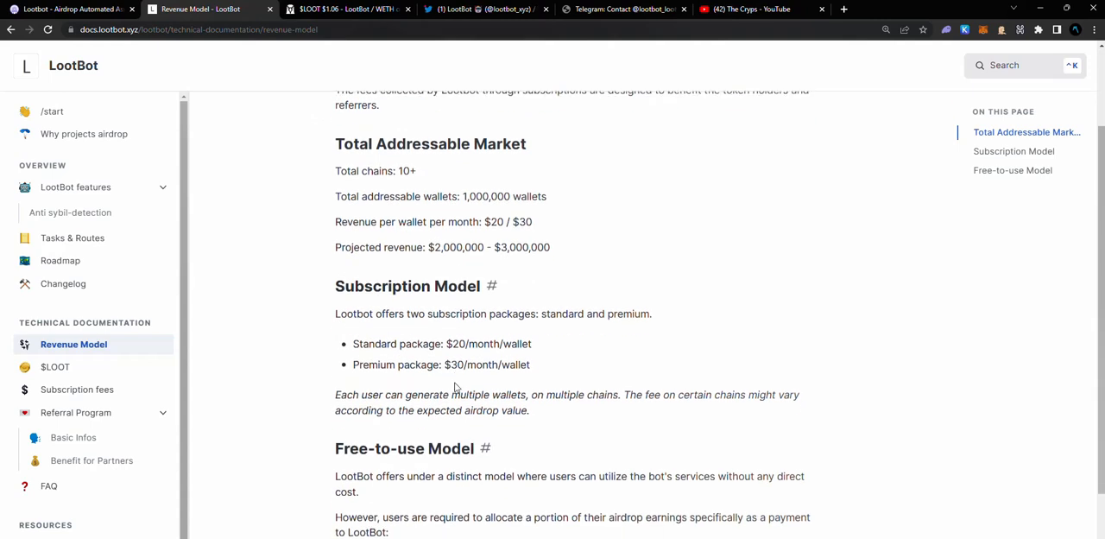
scroll(down, 3)
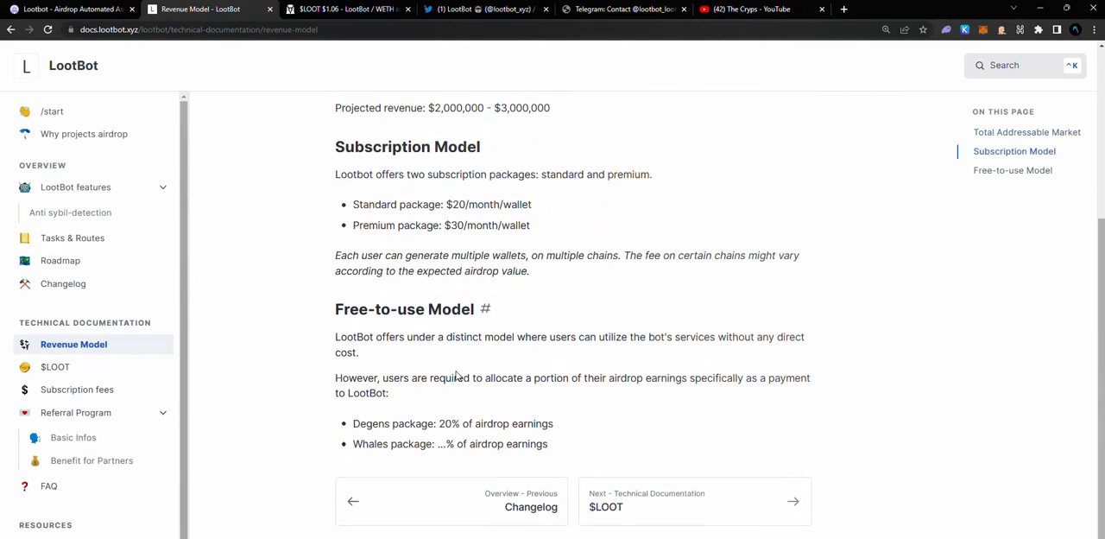
mouse_move(442, 362)
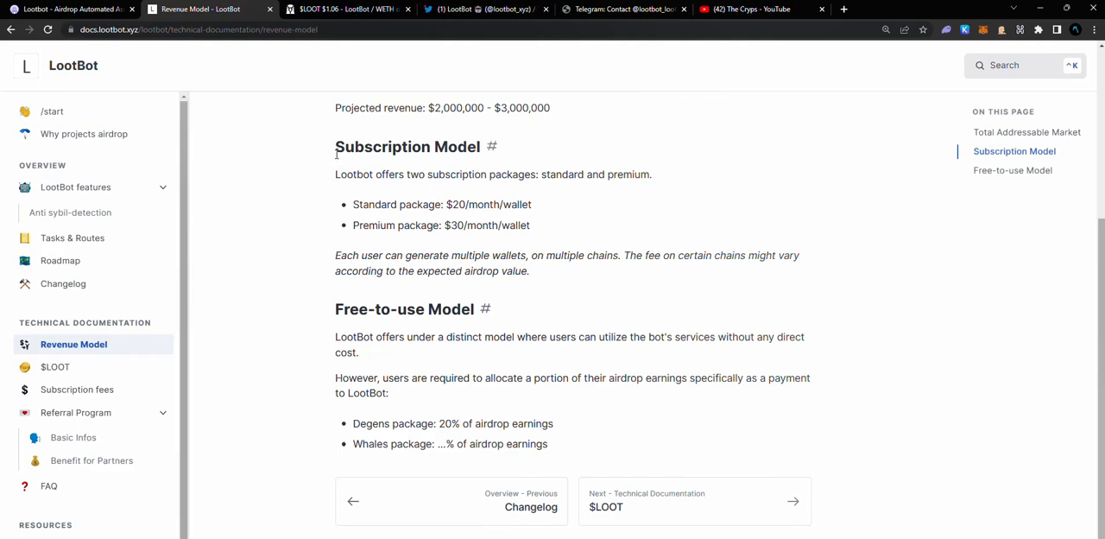
double_click(383, 145)
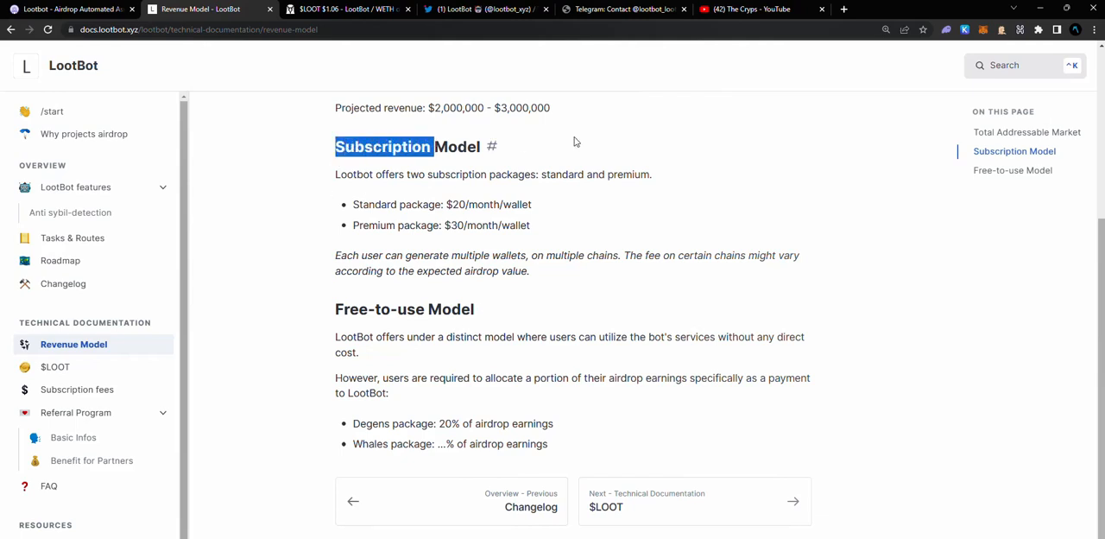
scroll(up, 3)
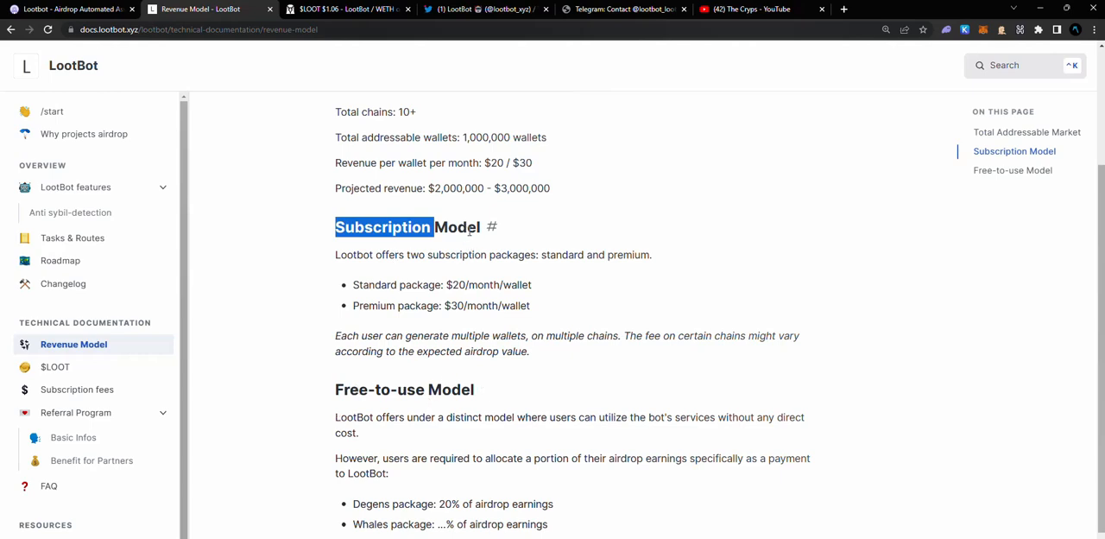
click(404, 283)
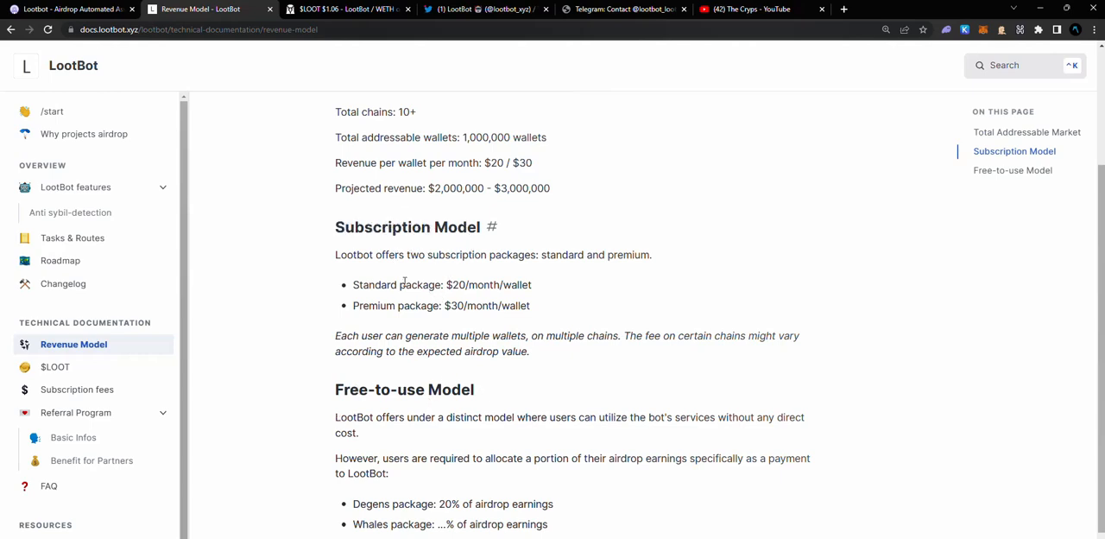
double_click(456, 285)
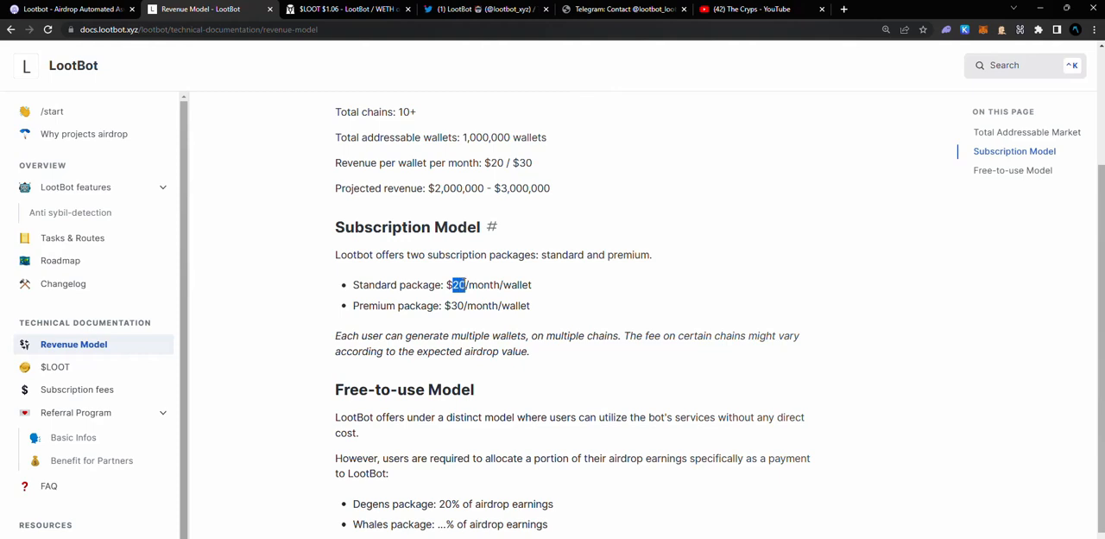
mouse_move(448, 378)
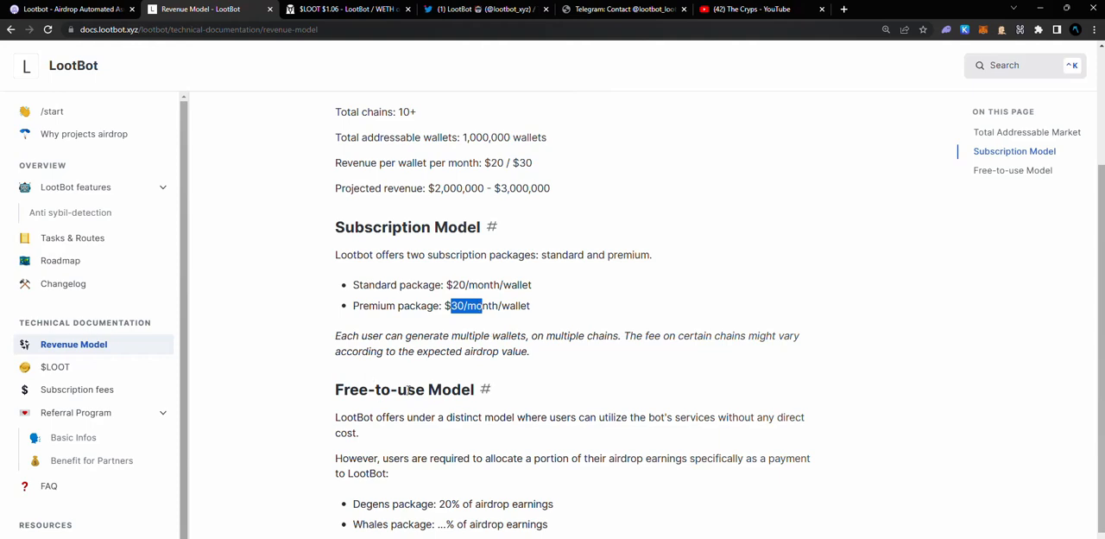
scroll(down, 3)
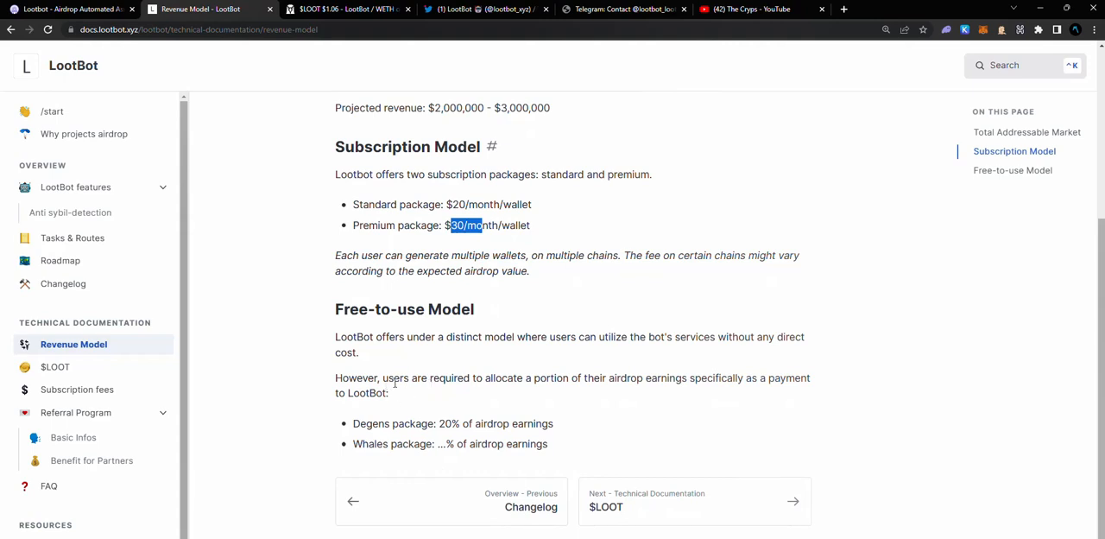
double_click(445, 423)
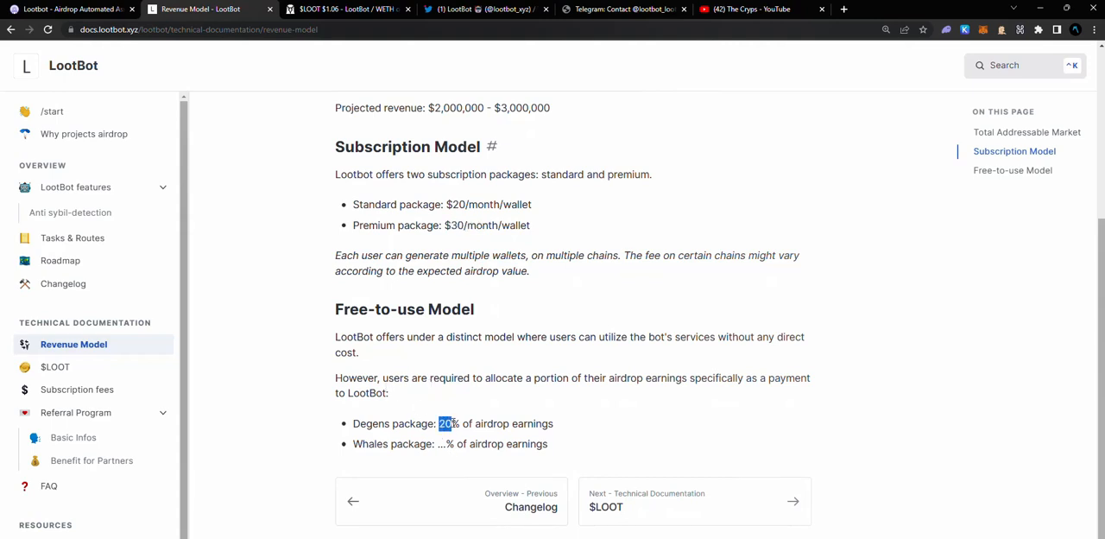
click(490, 423)
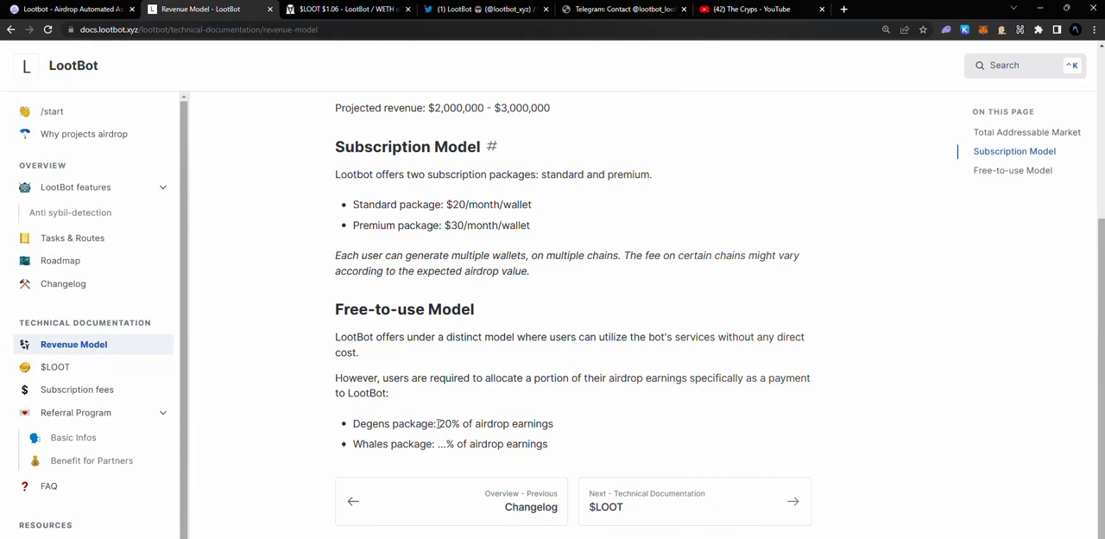
mouse_move(435, 424)
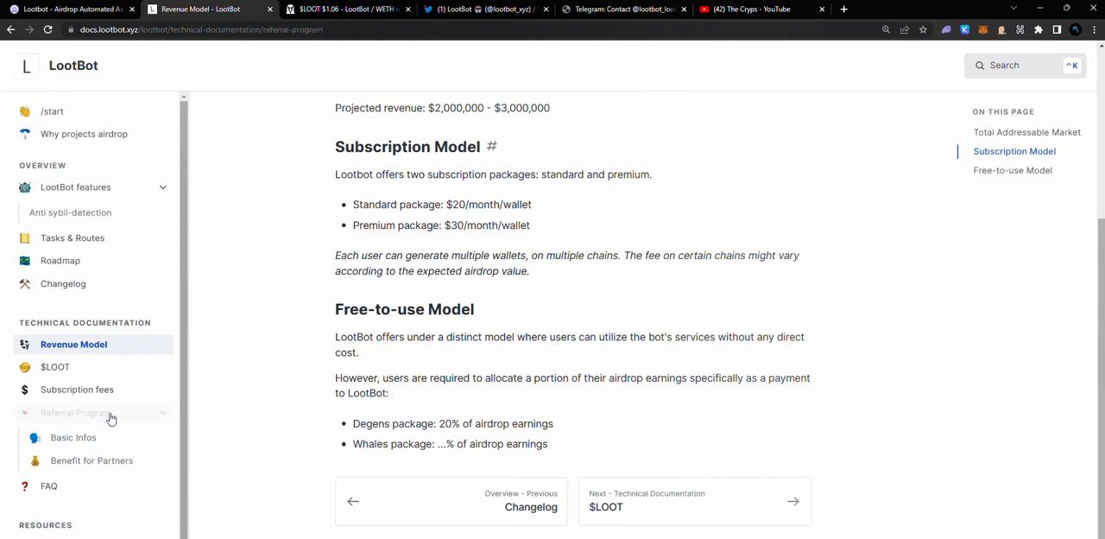
Read the Referral Program Basic Infos page through its referral-code and status examples
click(74, 437)
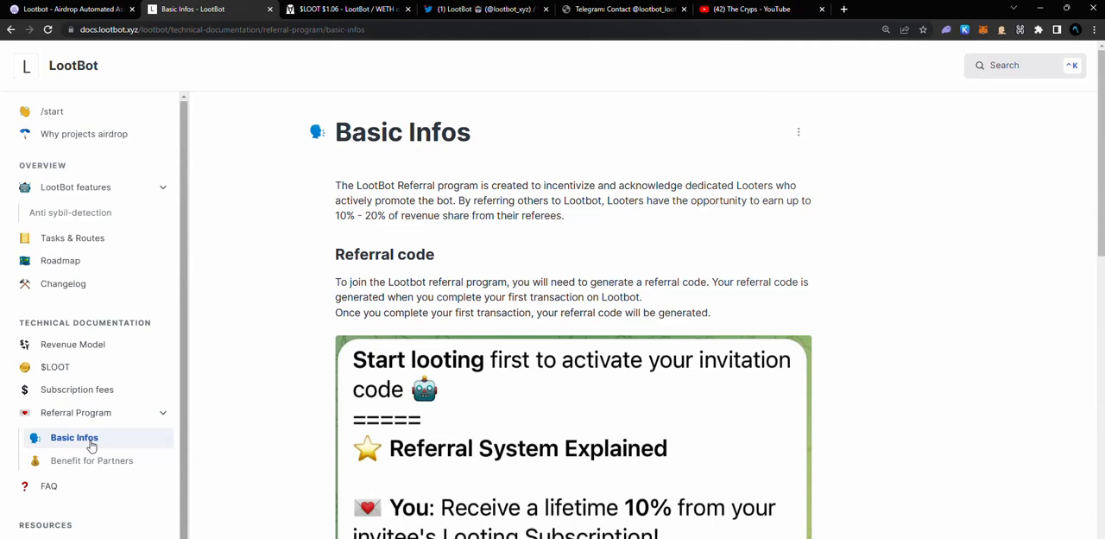
mouse_move(325, 194)
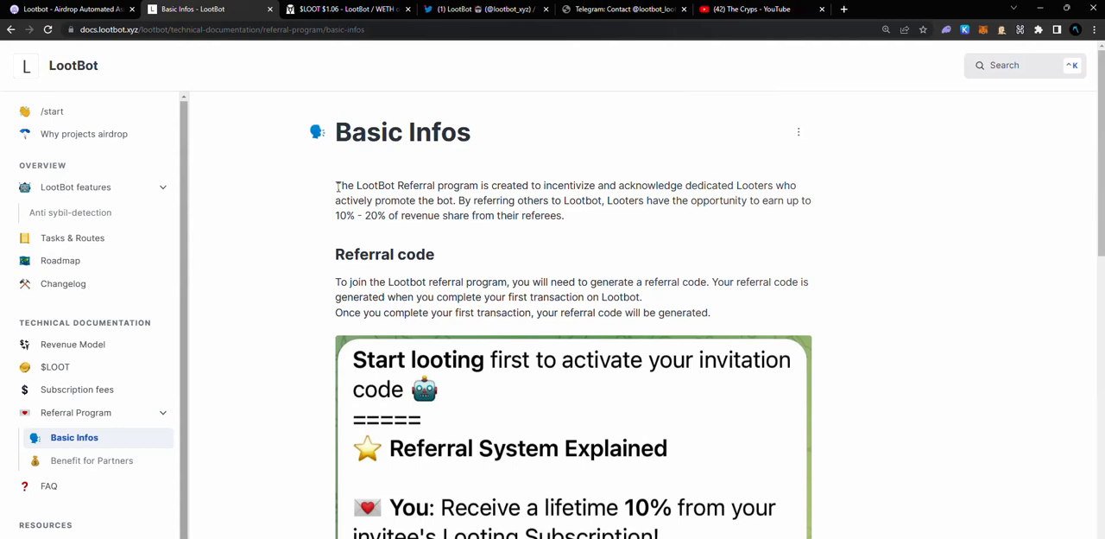
mouse_move(425, 275)
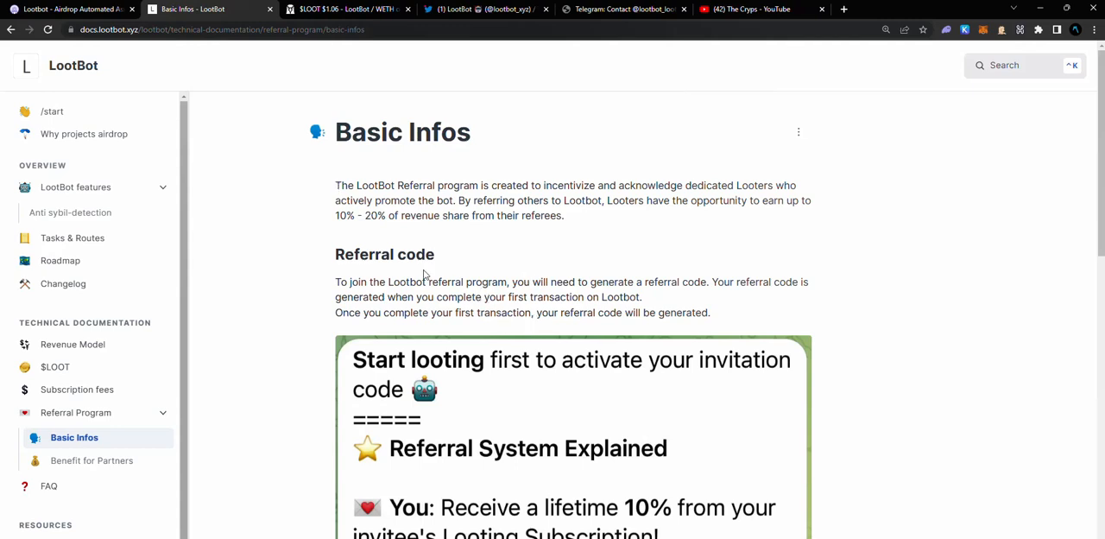
scroll(down, 3)
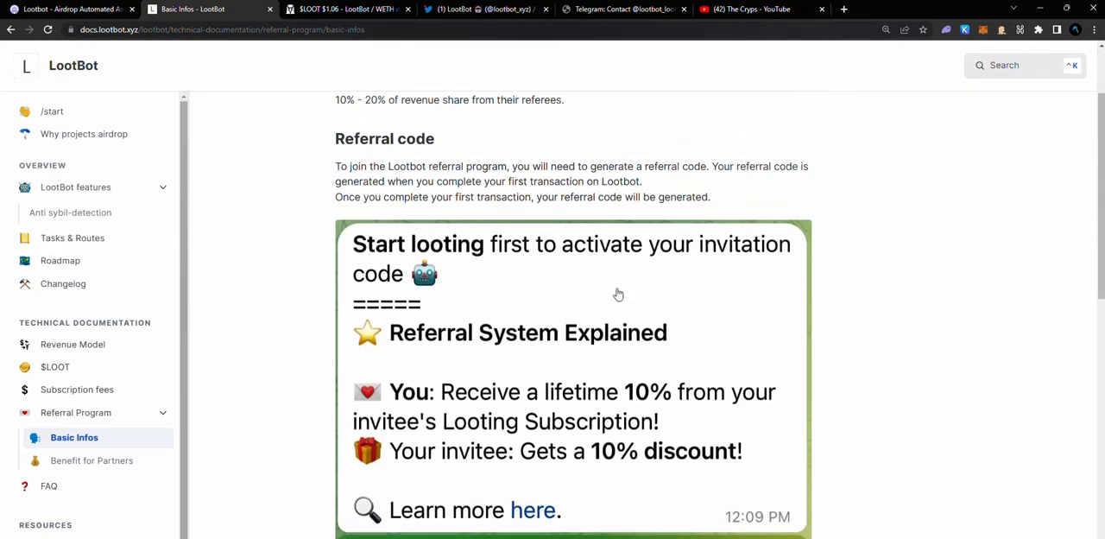
scroll(down, 3)
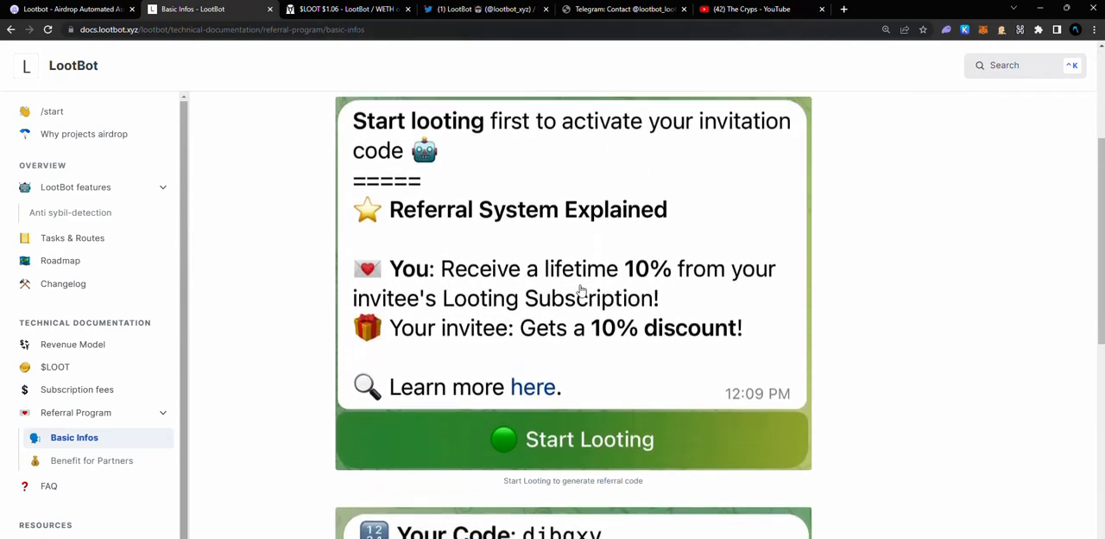
scroll(down, 3)
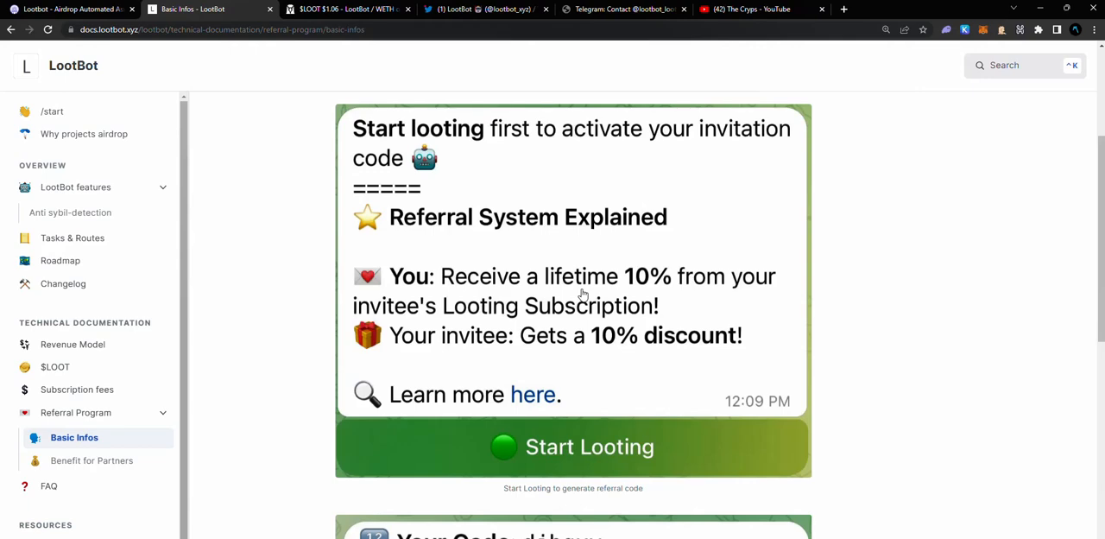
scroll(down, 3)
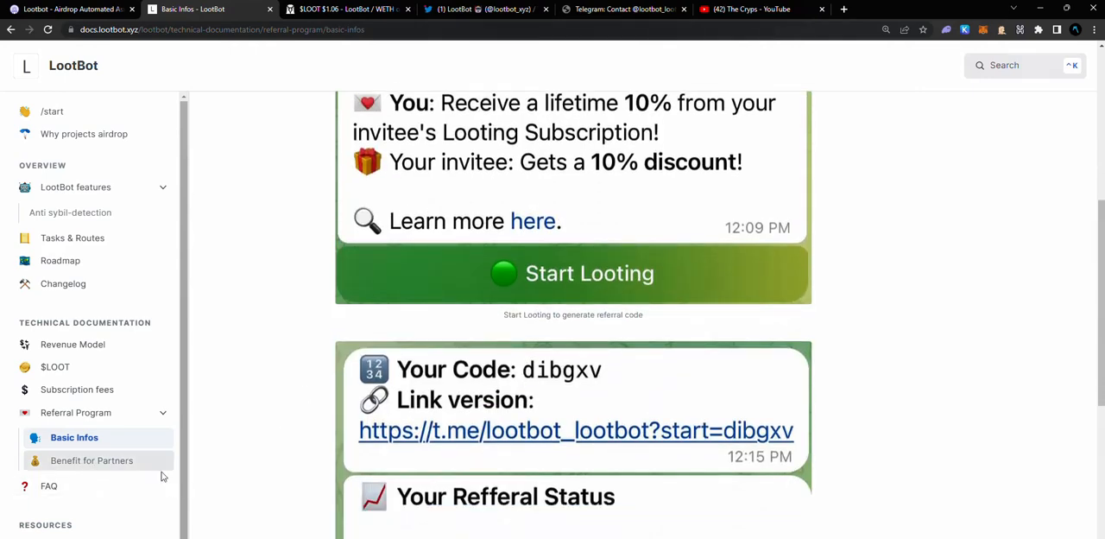
scroll(down, 3)
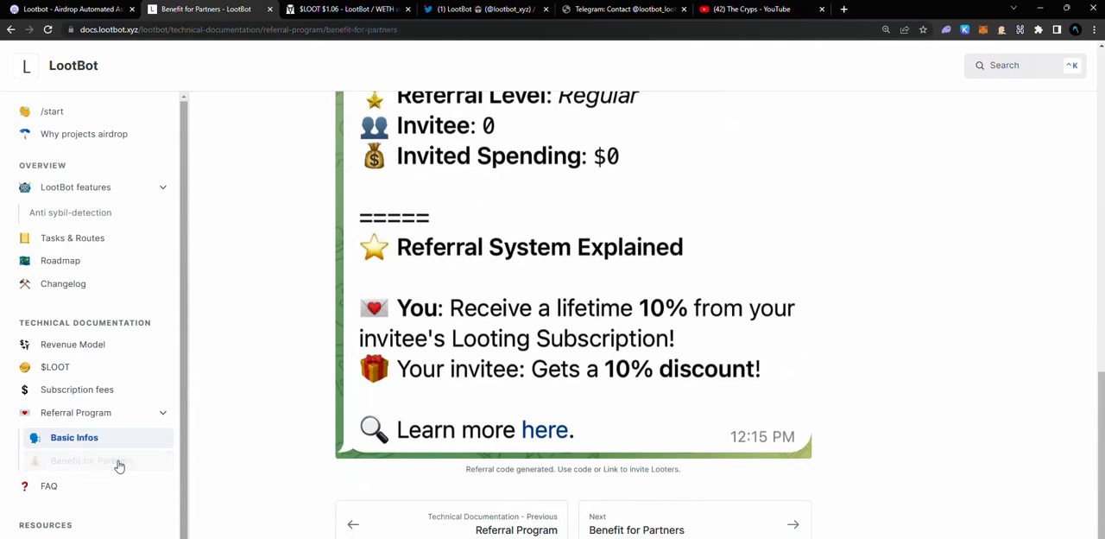
View the Benefit for Partners referral tiers from Newcomer 5% to Airdrop Expert 20%
click(93, 459)
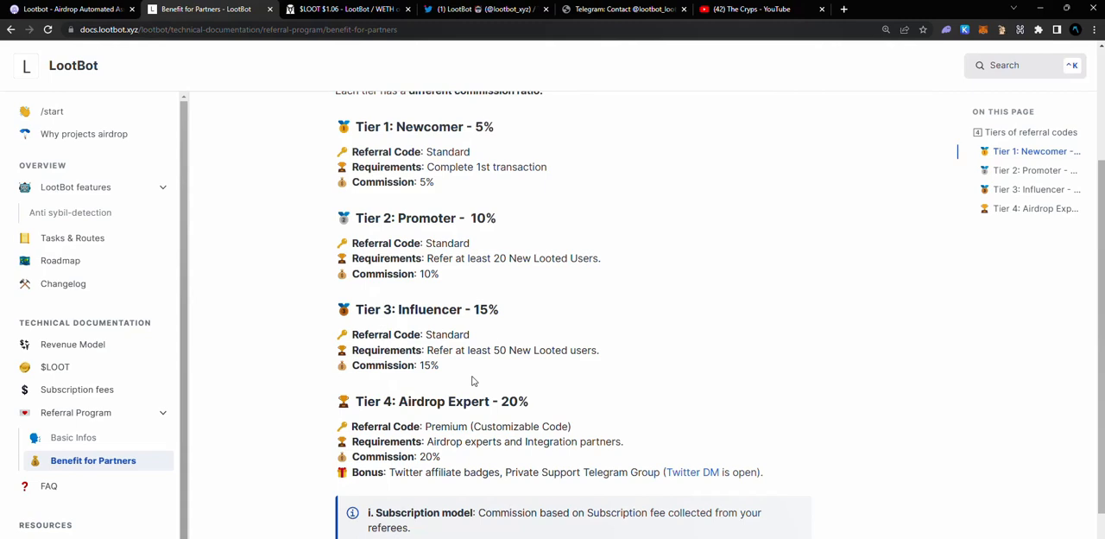
scroll(up, 3)
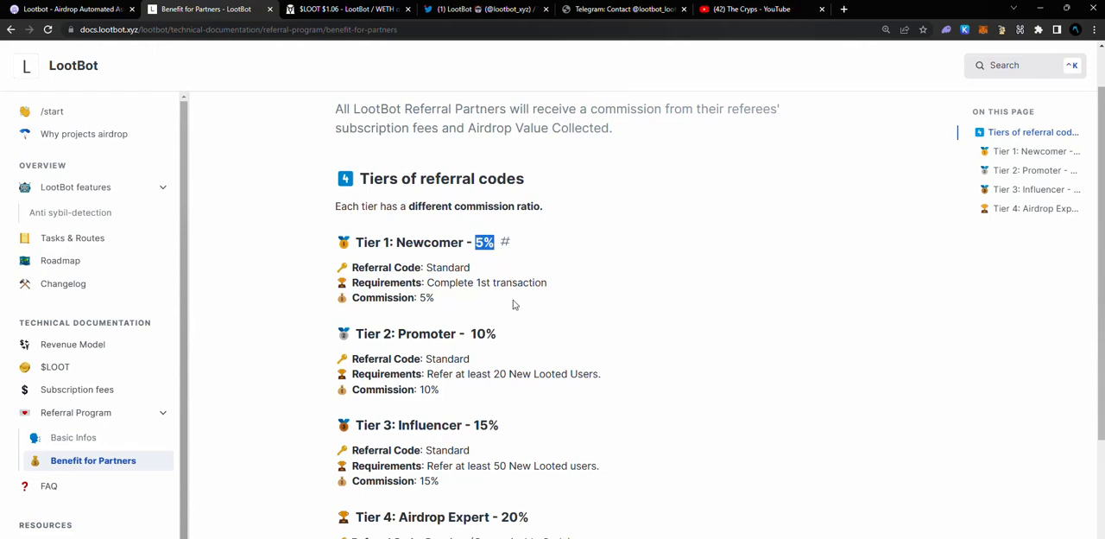
scroll(down, 3)
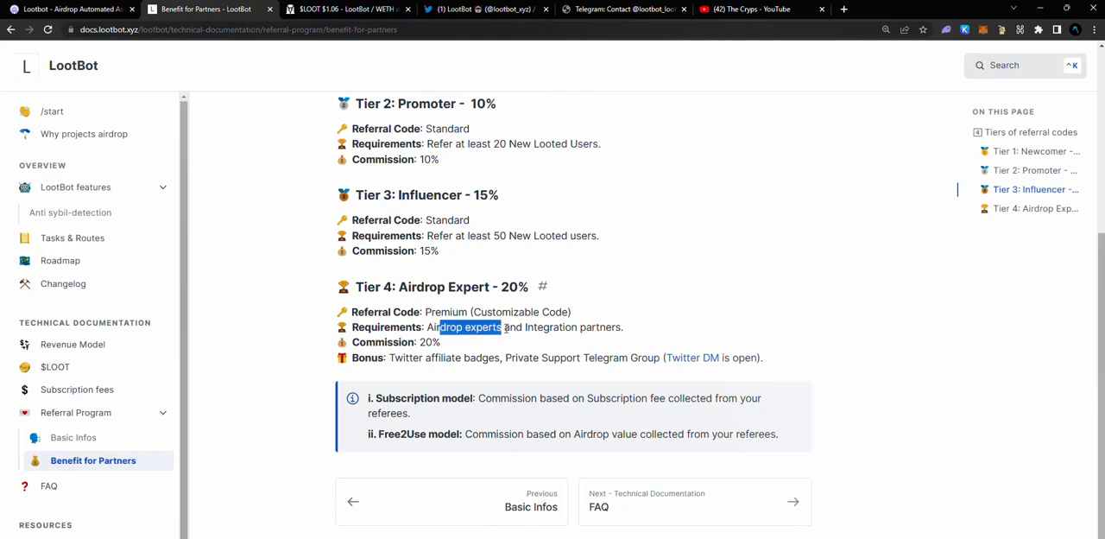
scroll(up, 3)
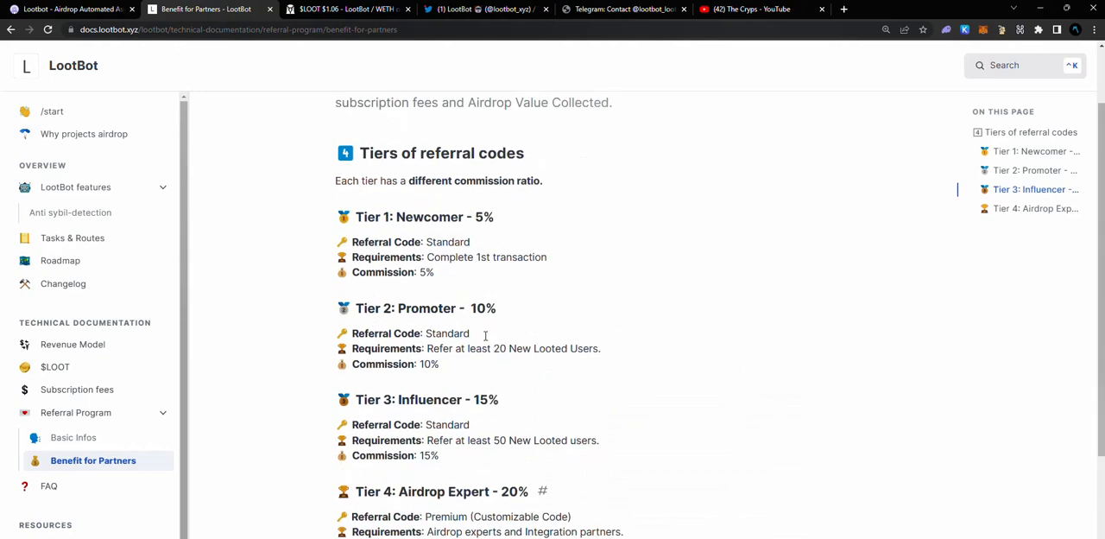
Read the $LOOT tokenomics on supply, vesting and 5% tax, briefly checking the DEX Screener chart
click(55, 366)
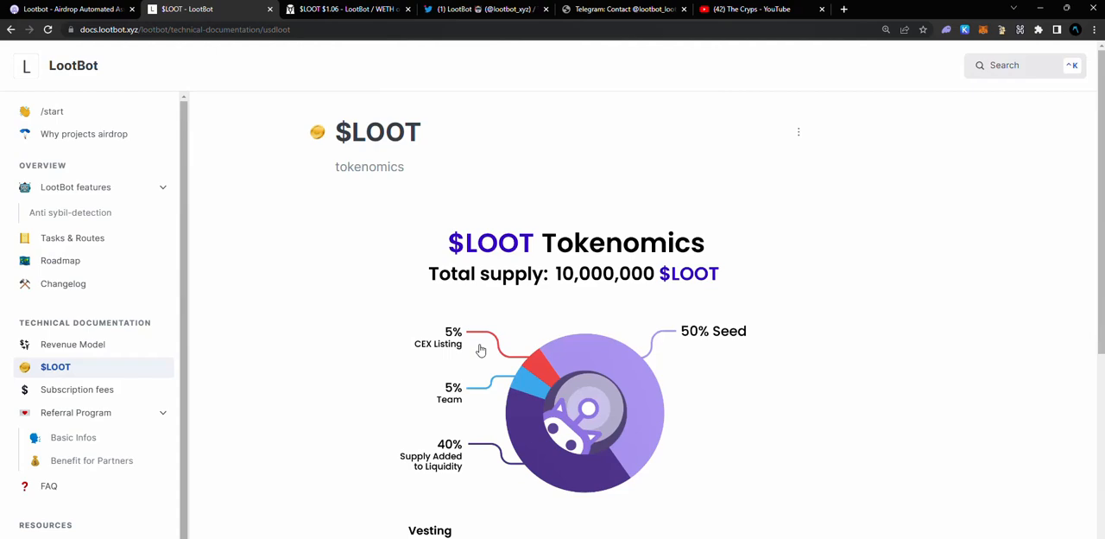
scroll(down, 3)
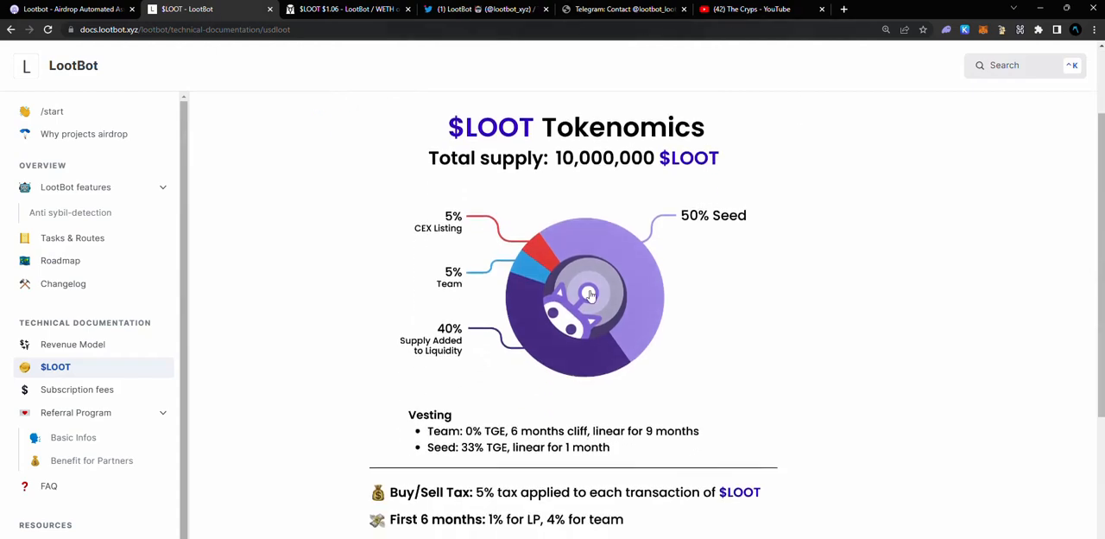
mouse_move(539, 278)
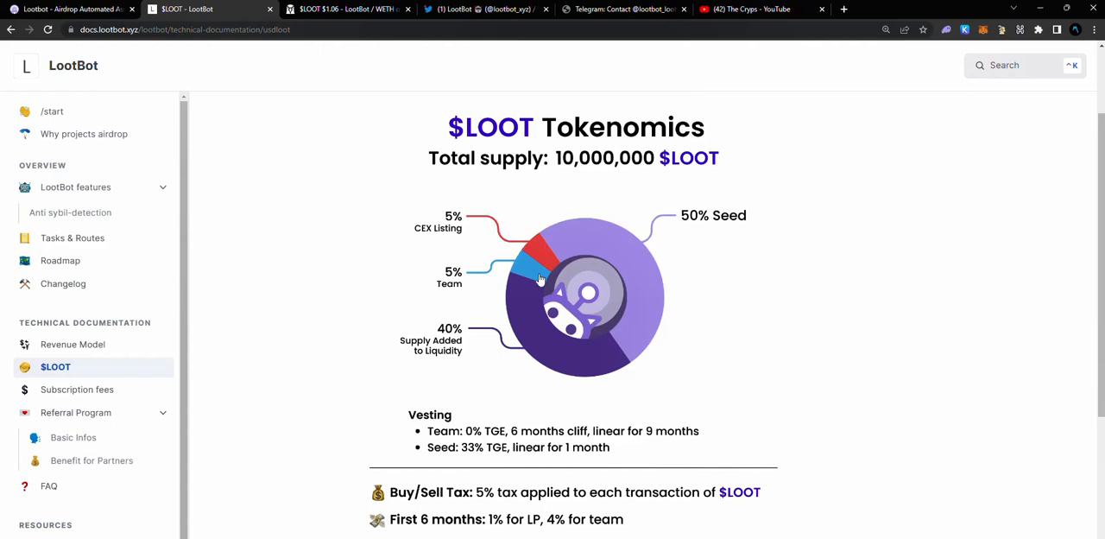
mouse_move(463, 352)
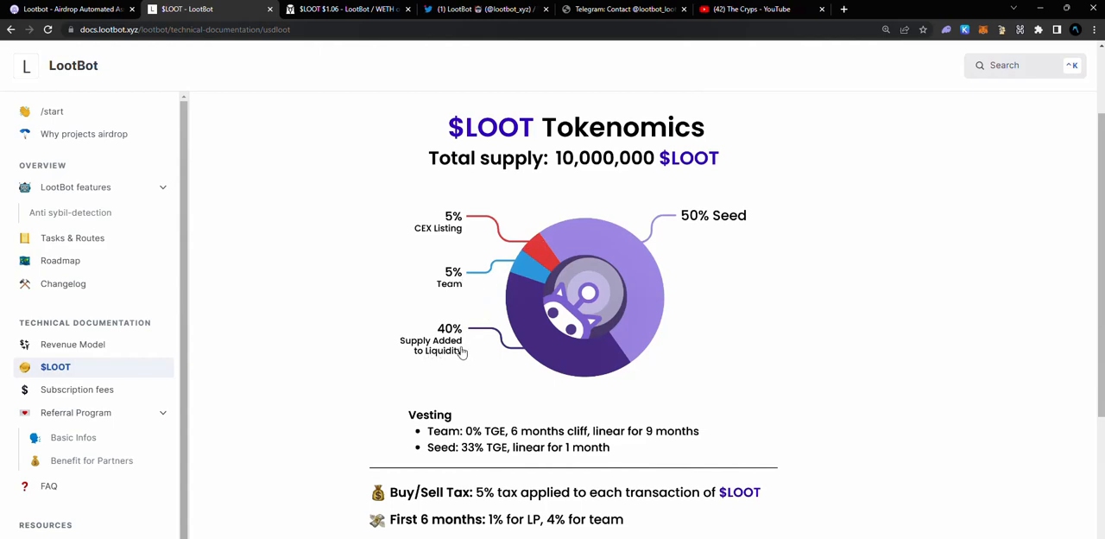
scroll(down, 3)
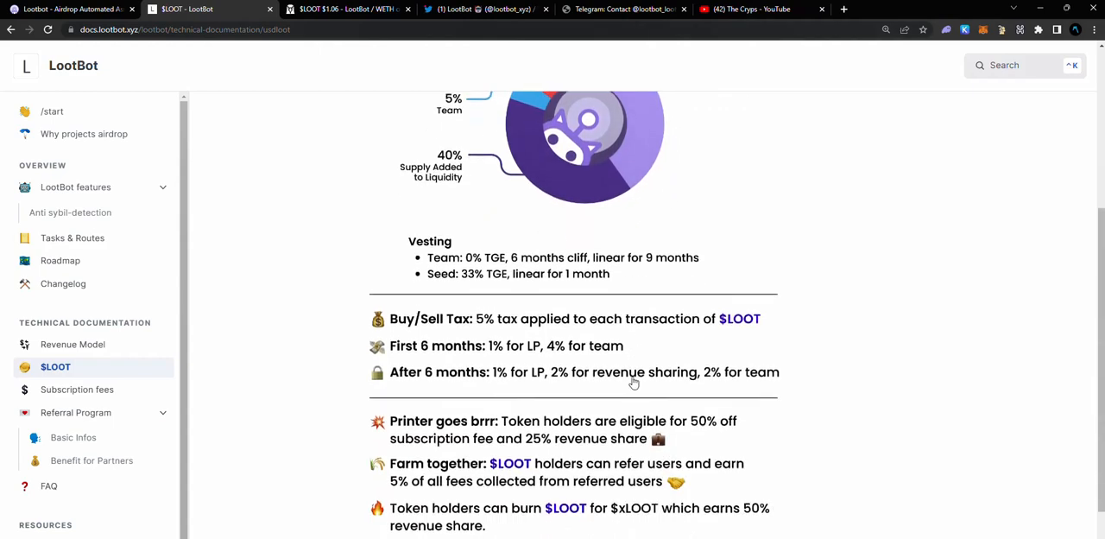
scroll(down, 3)
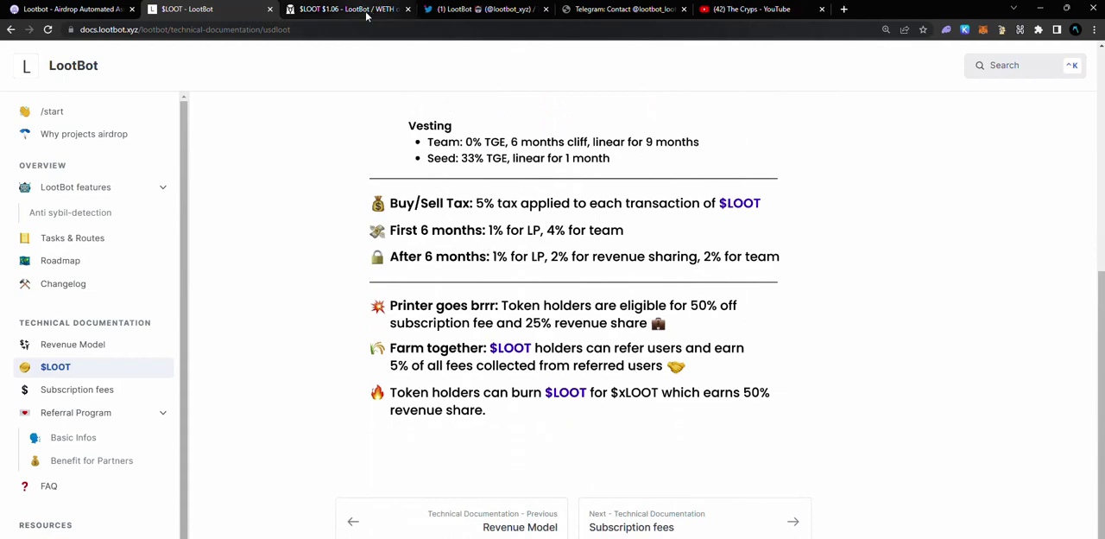
click(345, 11)
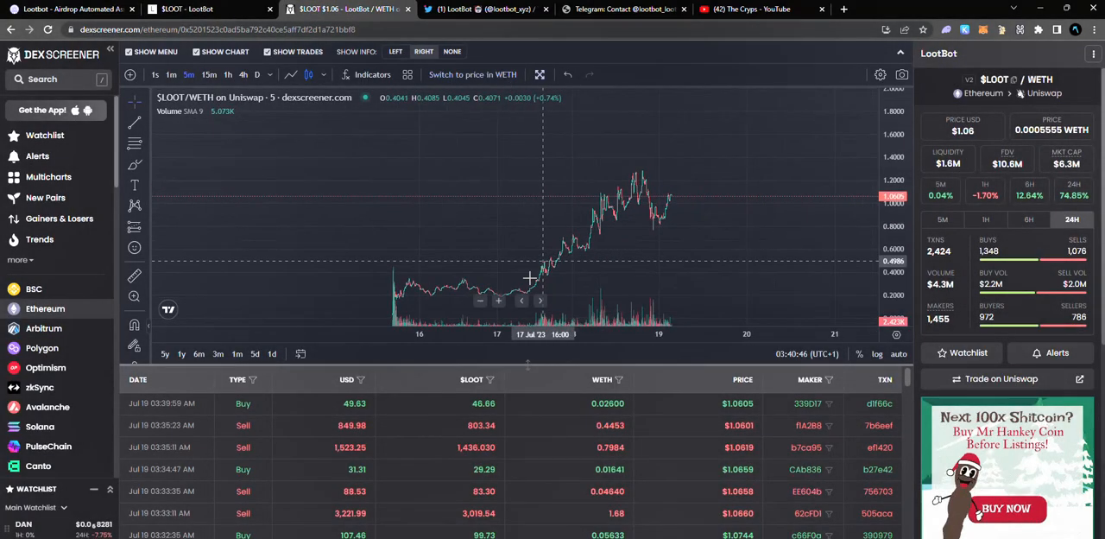
click(207, 8)
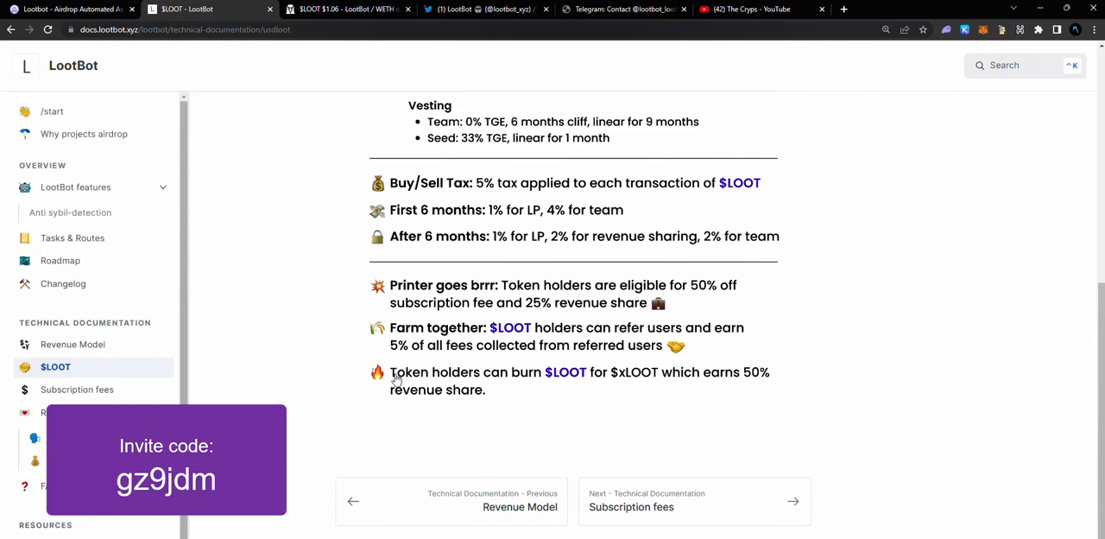
mouse_move(578, 378)
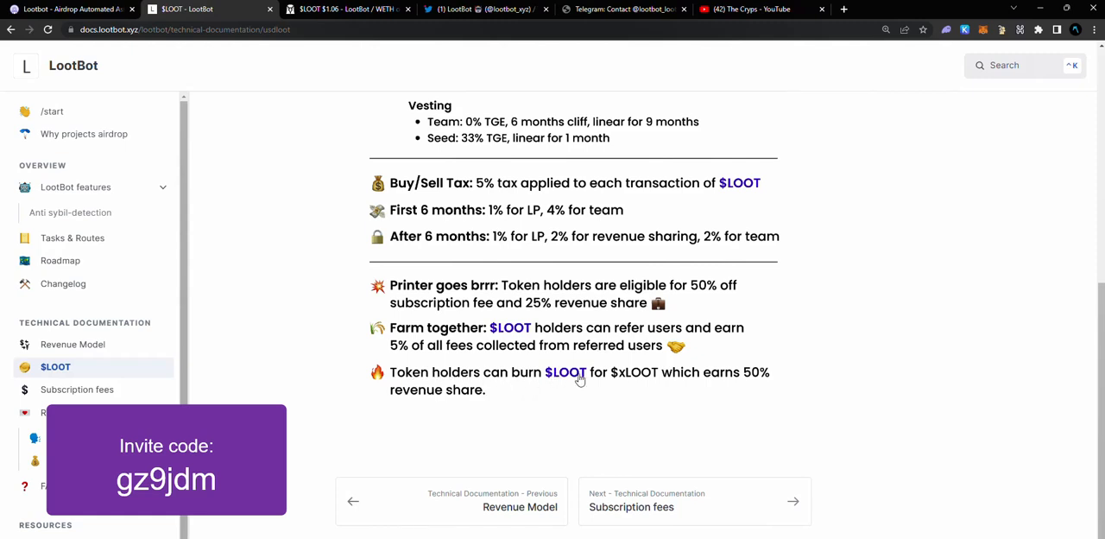
mouse_move(751, 378)
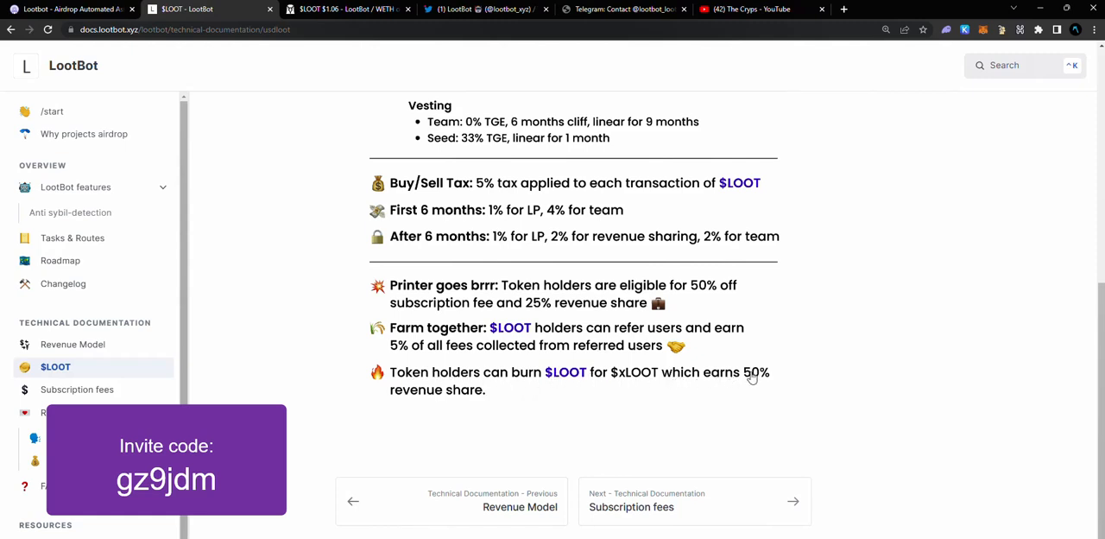
mouse_move(466, 394)
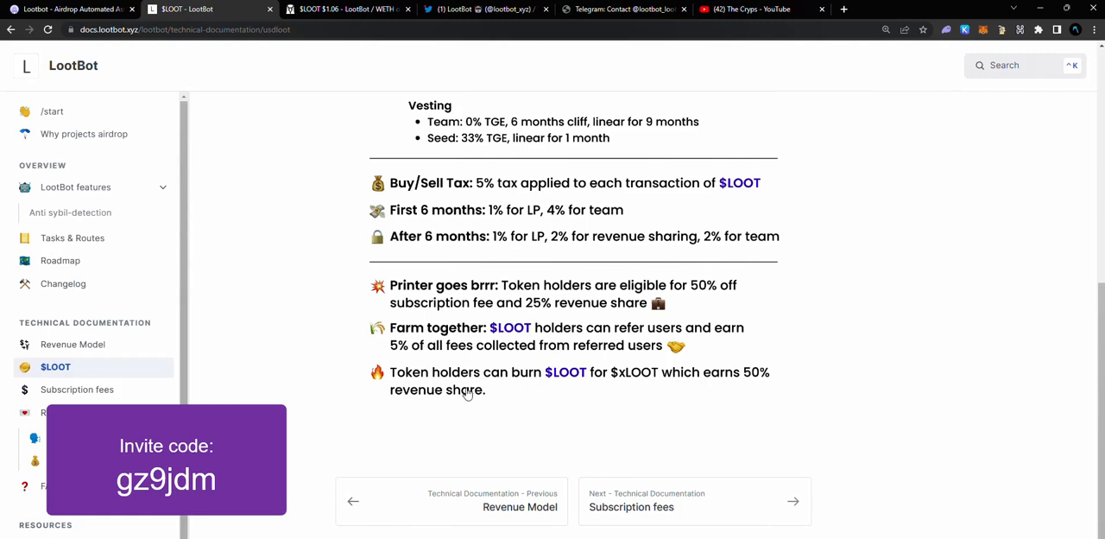
mouse_move(424, 292)
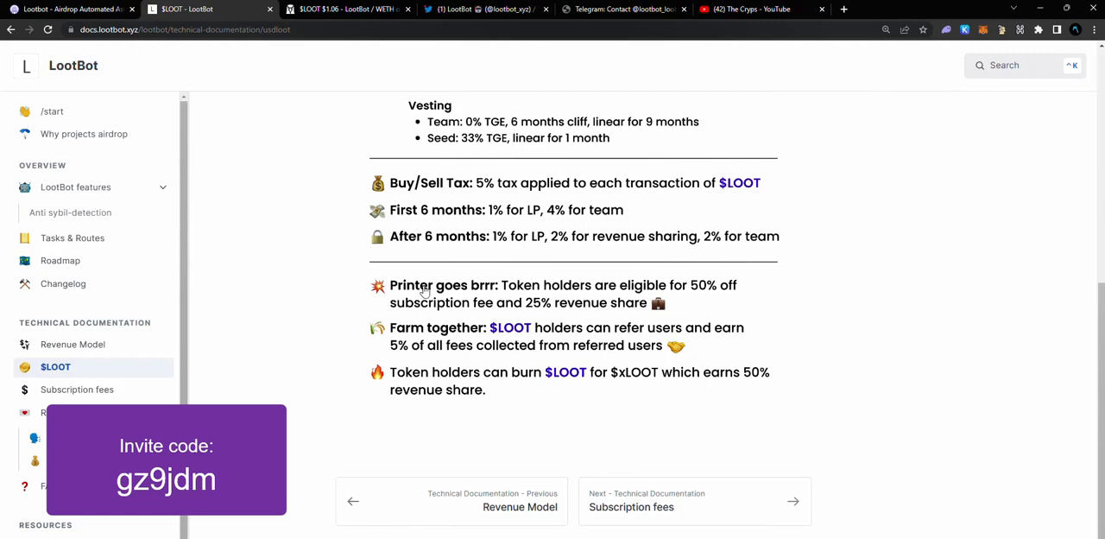
mouse_move(701, 288)
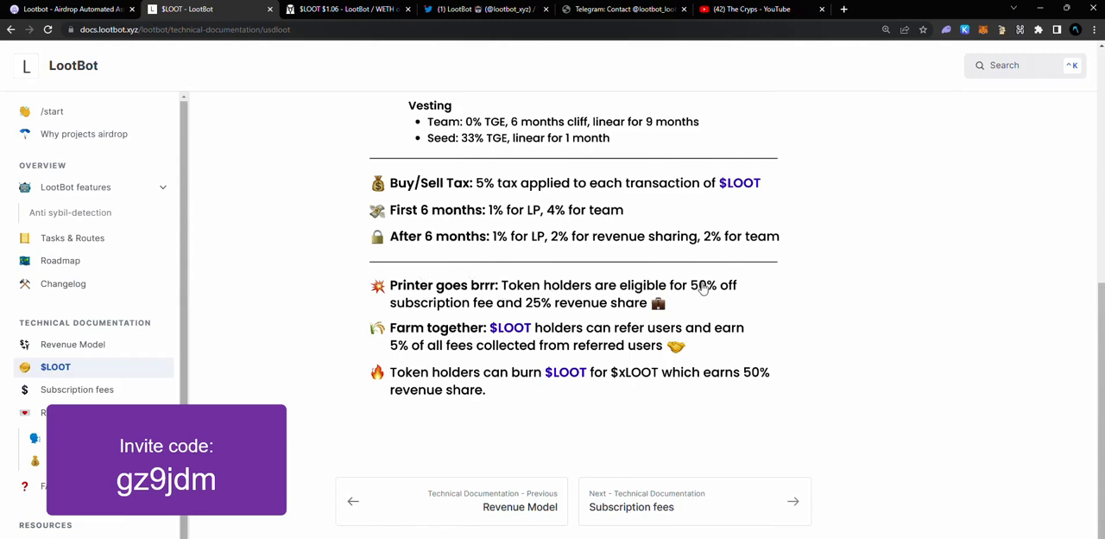
mouse_move(464, 322)
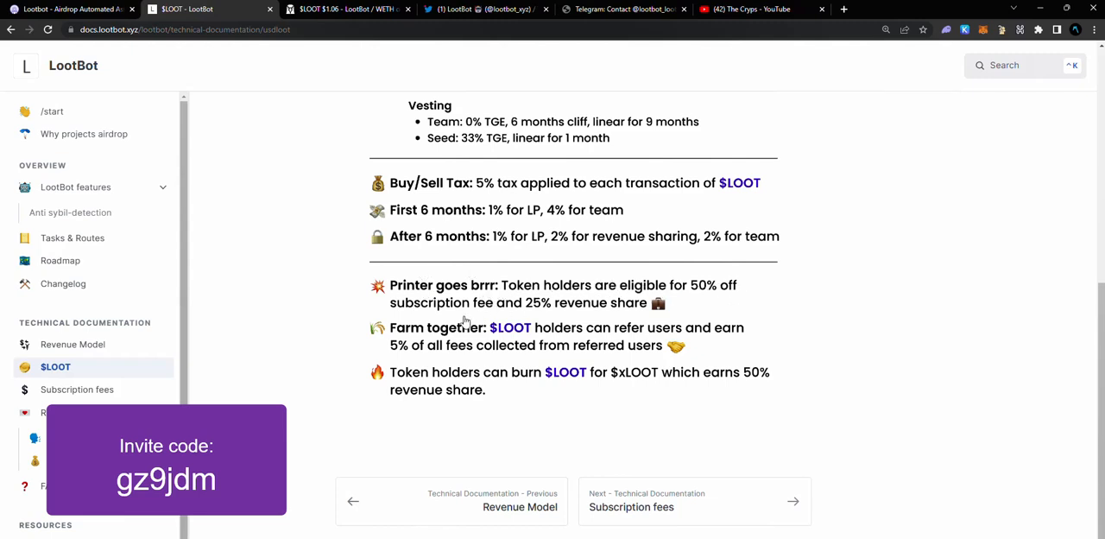
mouse_move(625, 304)
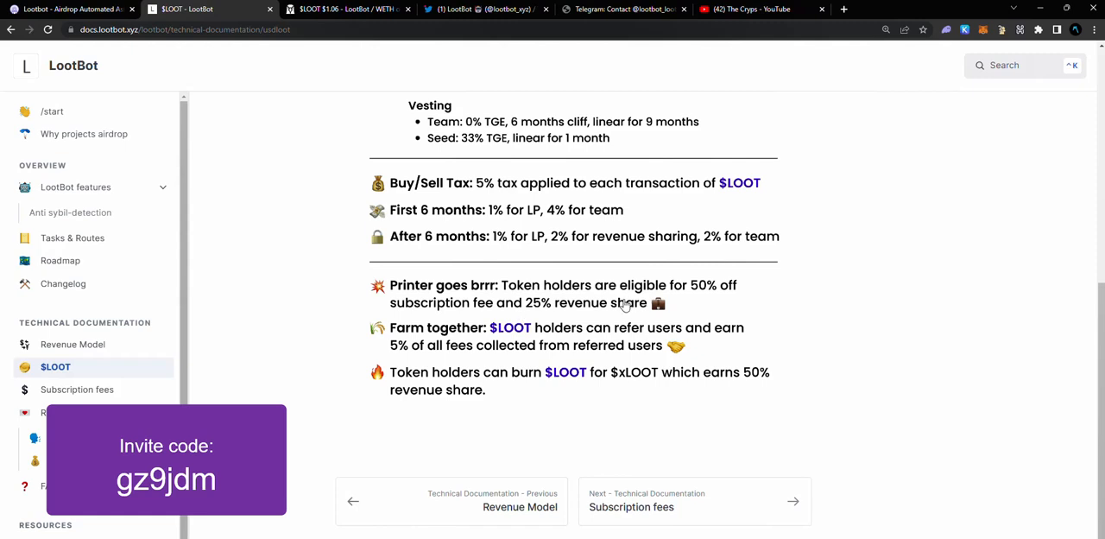
mouse_move(594, 308)
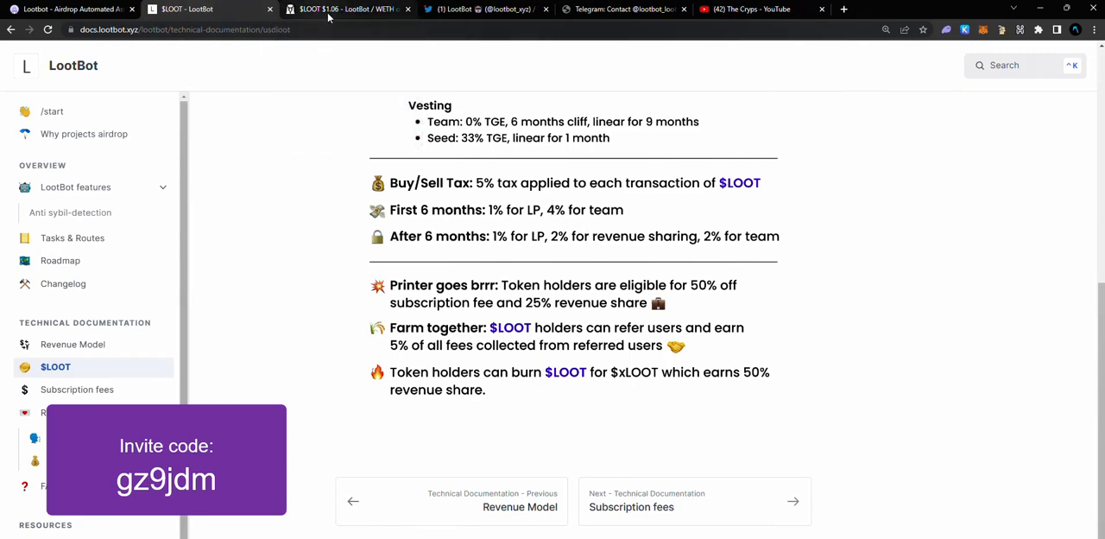
mouse_move(345, 10)
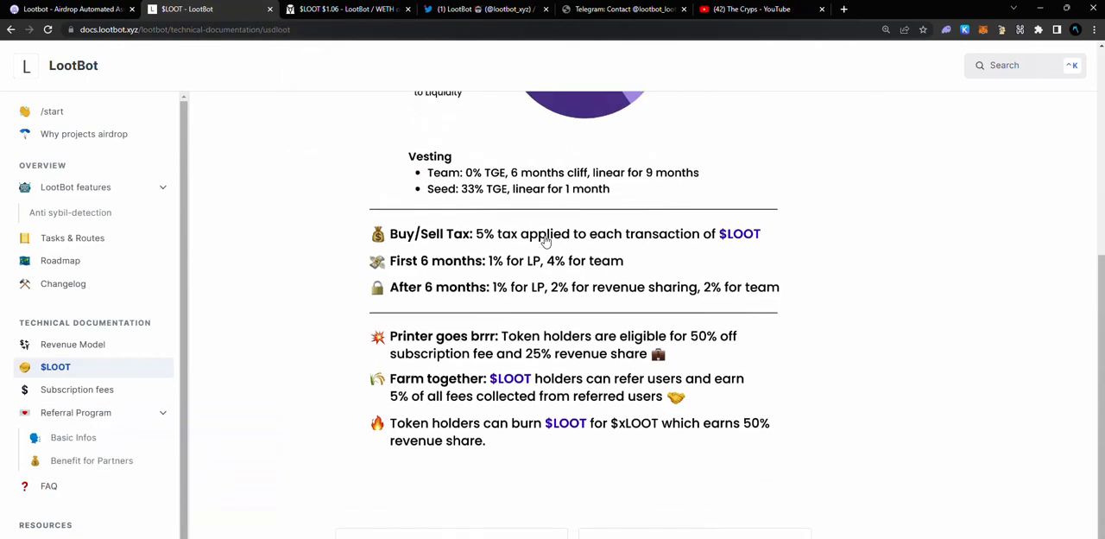
Browse The Cryps channel's Videos tab through its airdrop guides and back to the banner
click(743, 11)
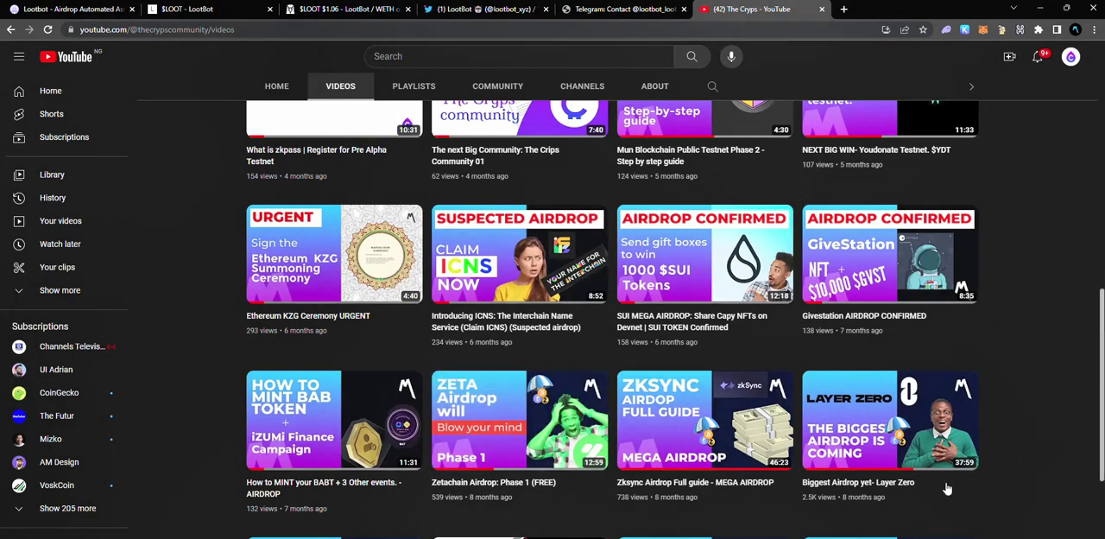
scroll(up, 3)
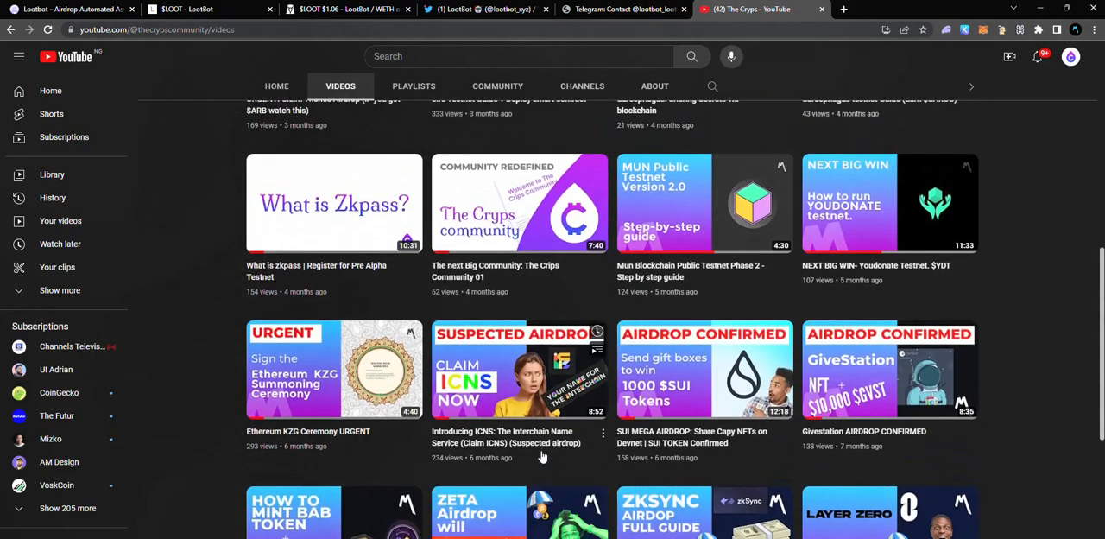
scroll(up, 3)
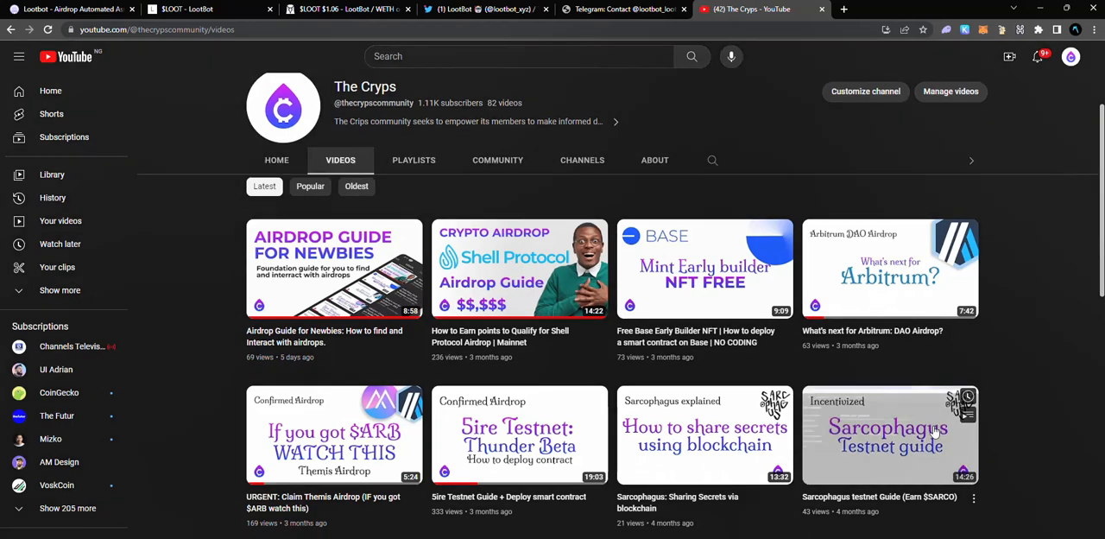
scroll(down, 3)
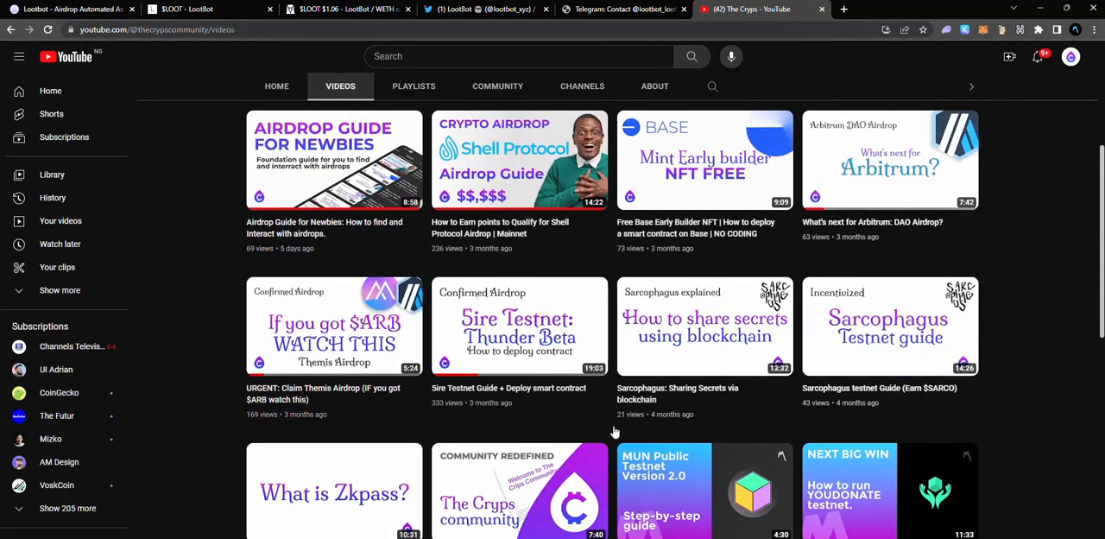
scroll(up, 3)
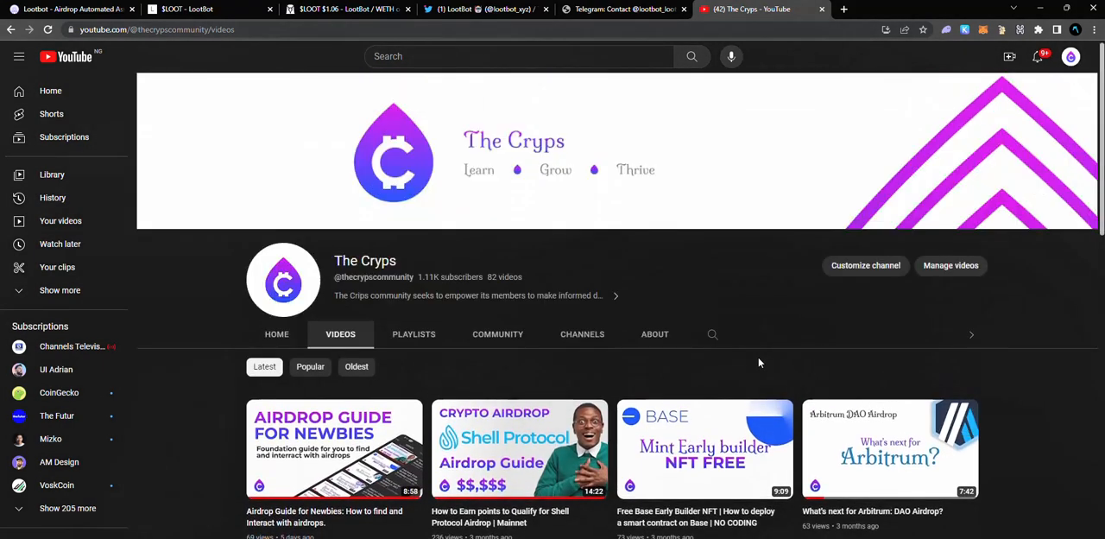
mouse_move(918, 342)
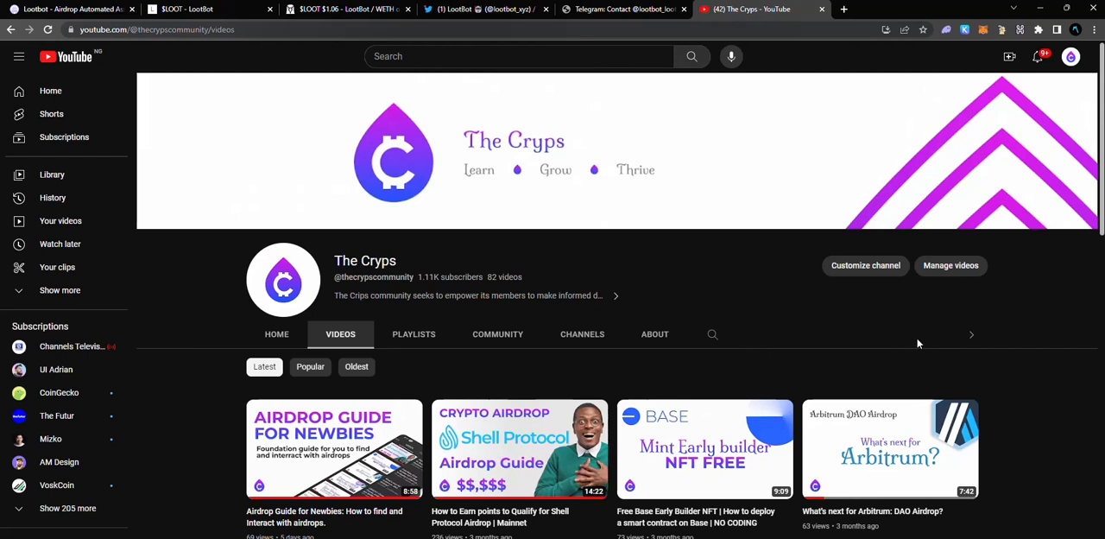